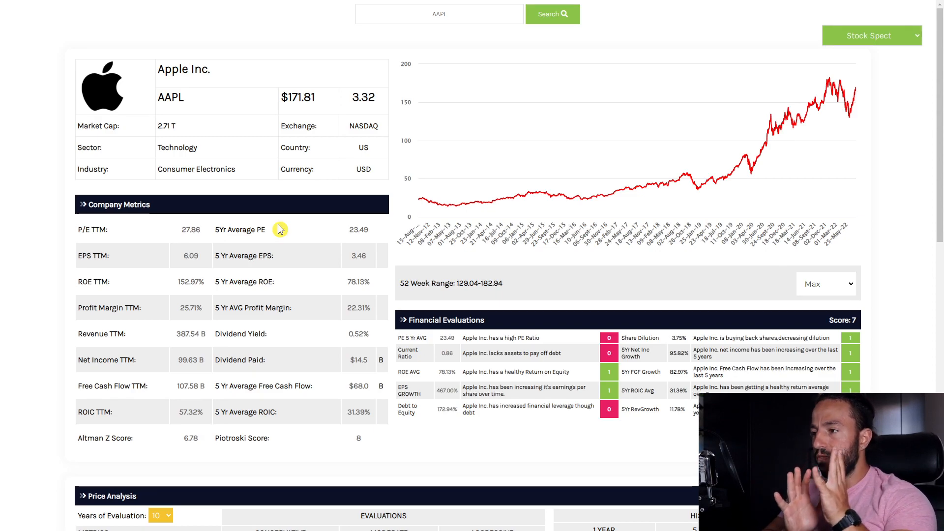
mouse_move(246, 229)
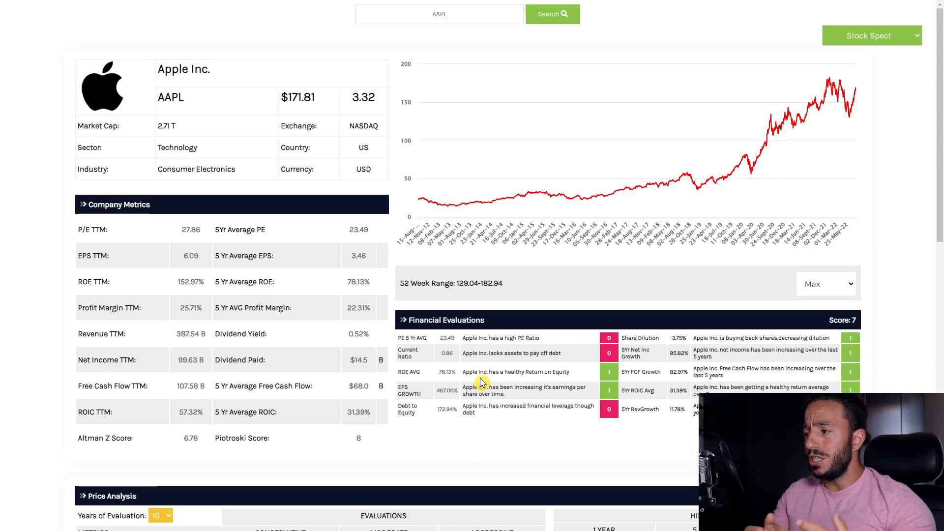
Step: Zoom Apple's price chart to the February–August 2022 range
scroll("down", 3)
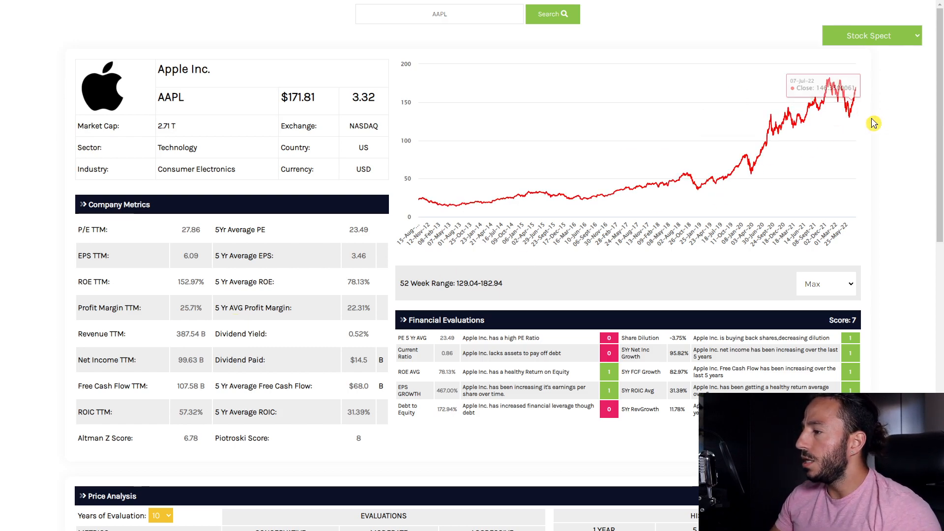
mouse_move(729, 206)
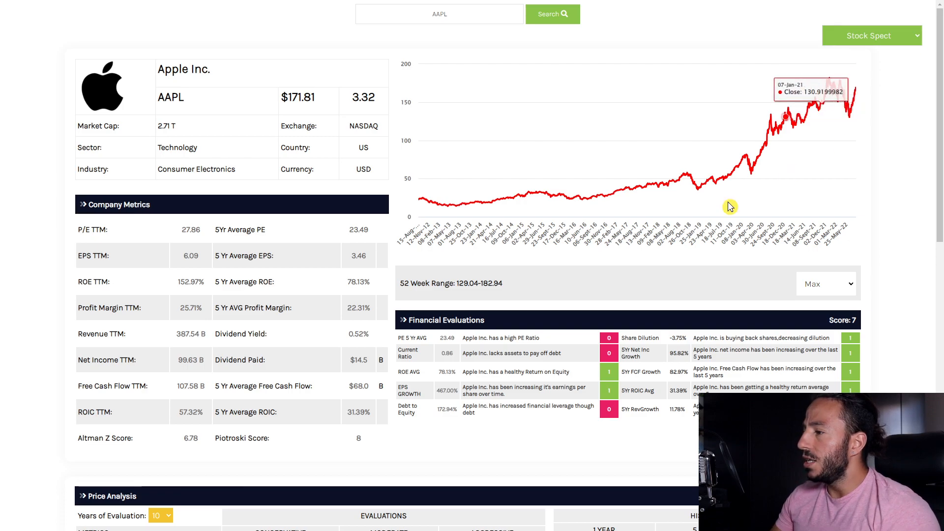
double_click(471, 284)
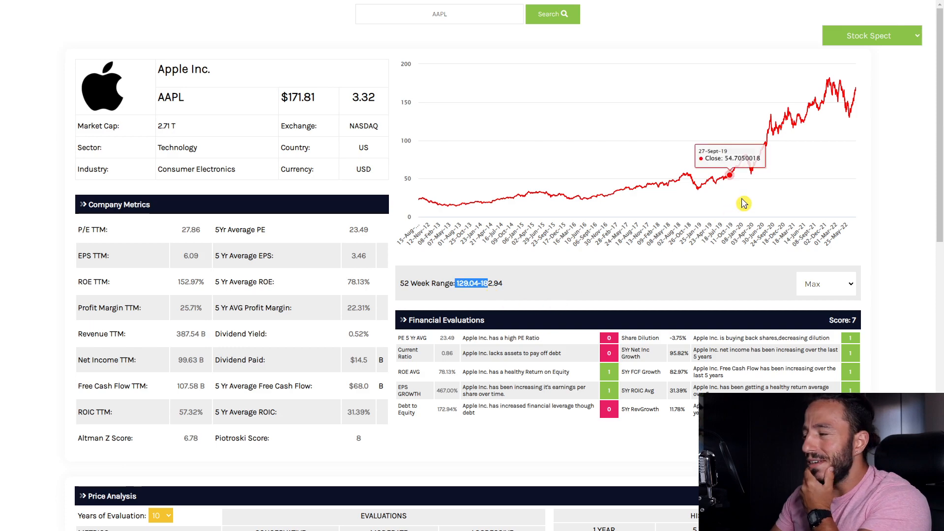
mouse_move(849, 118)
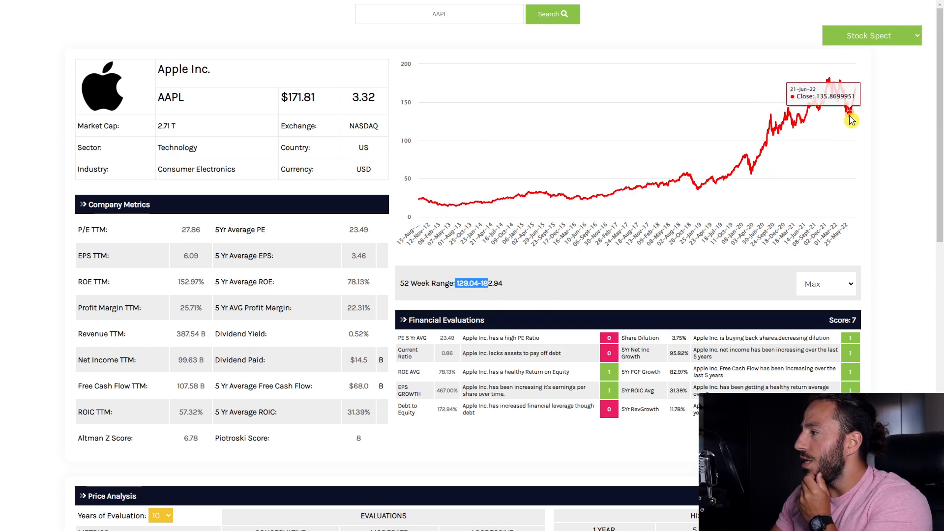
mouse_move(858, 107)
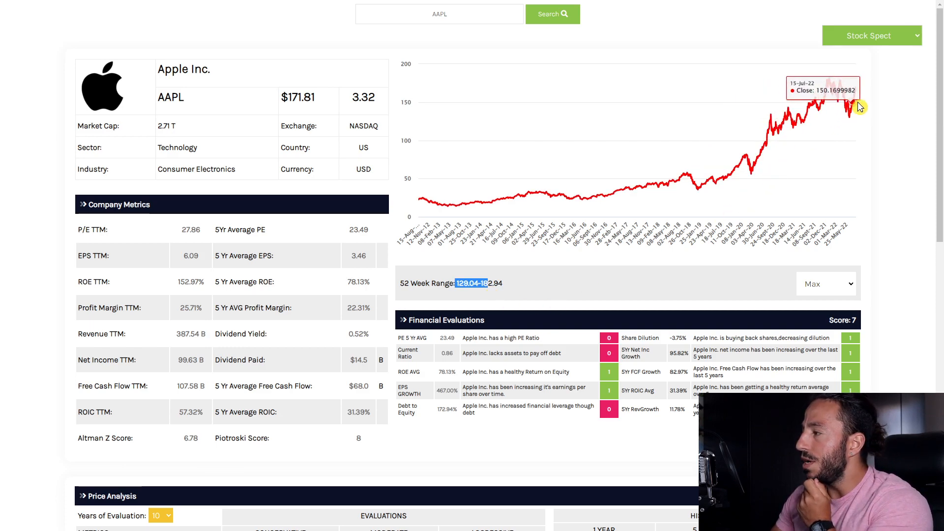
mouse_move(836, 108)
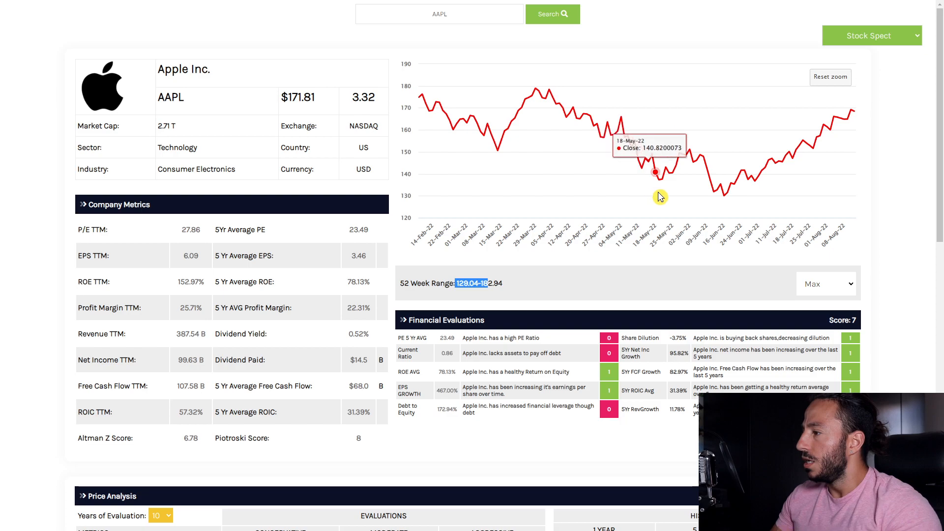
mouse_move(726, 200)
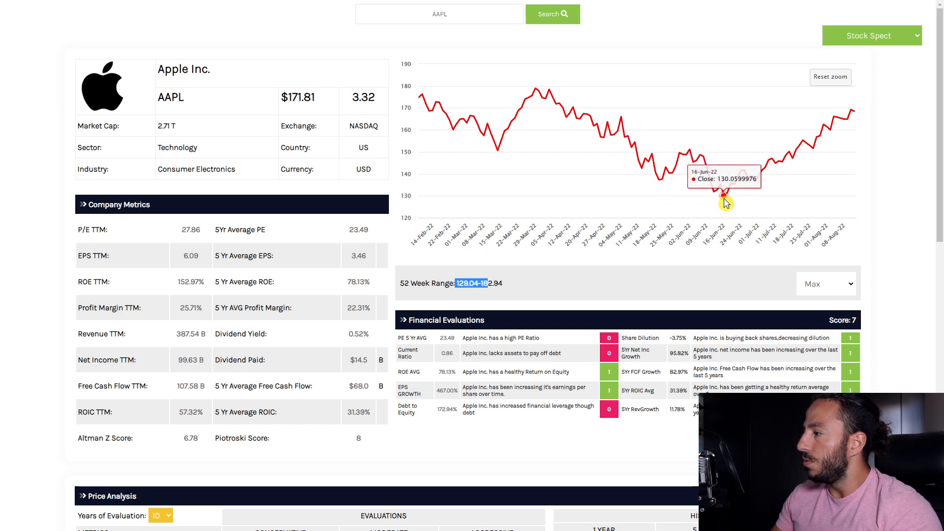
mouse_move(864, 136)
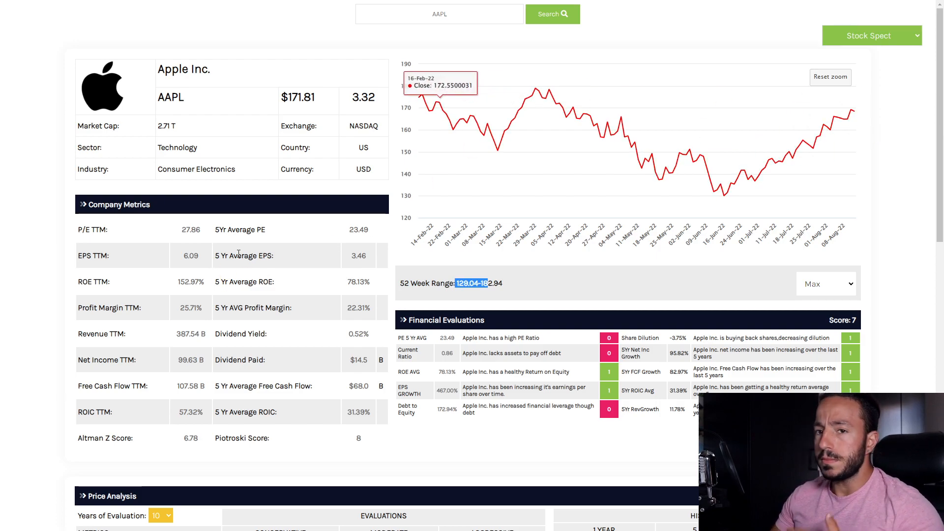
scroll("down", 3)
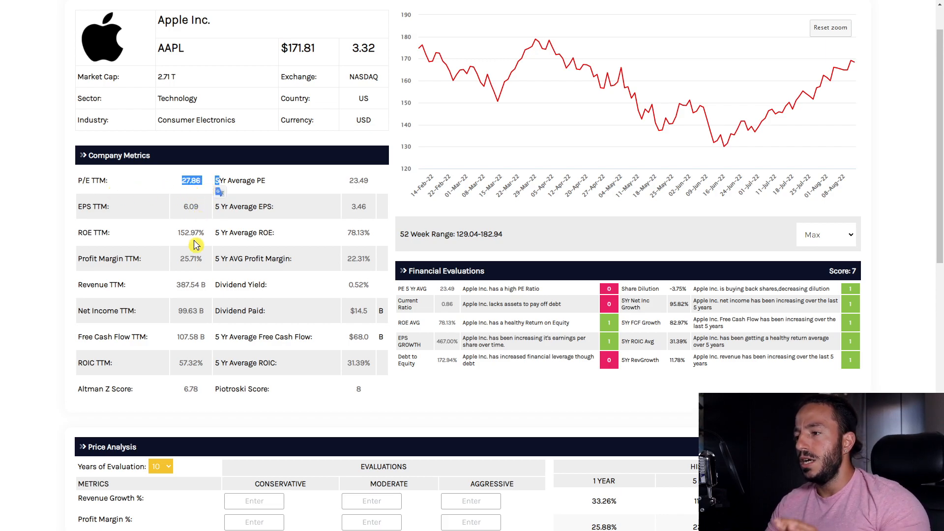
mouse_move(293, 229)
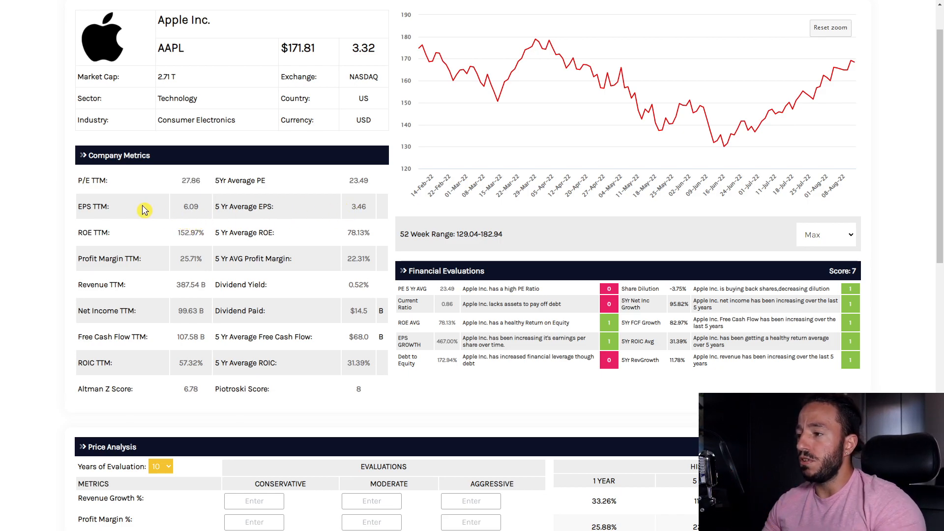
mouse_move(185, 244)
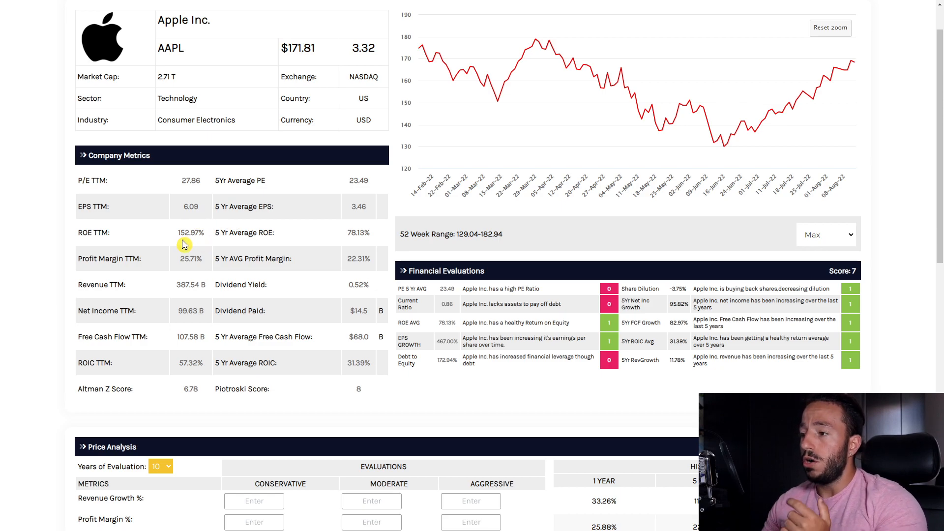
mouse_move(372, 241)
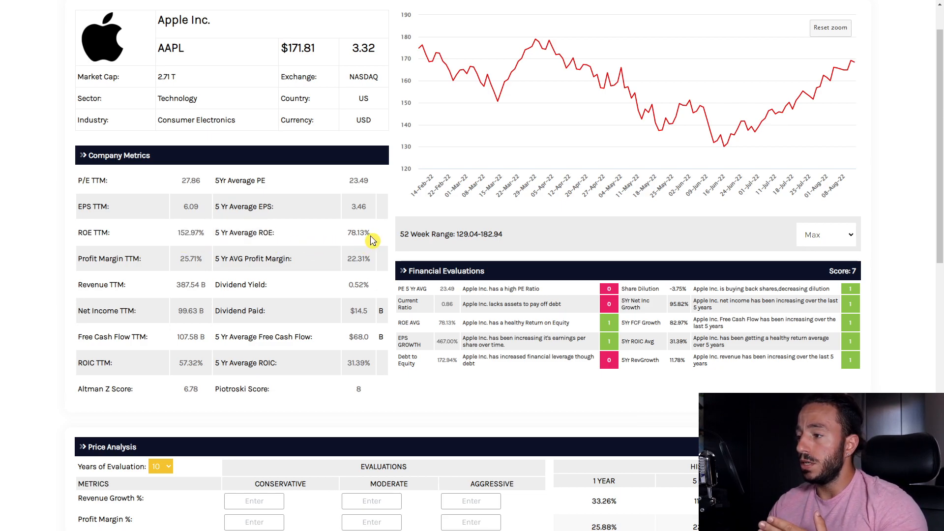
mouse_move(178, 242)
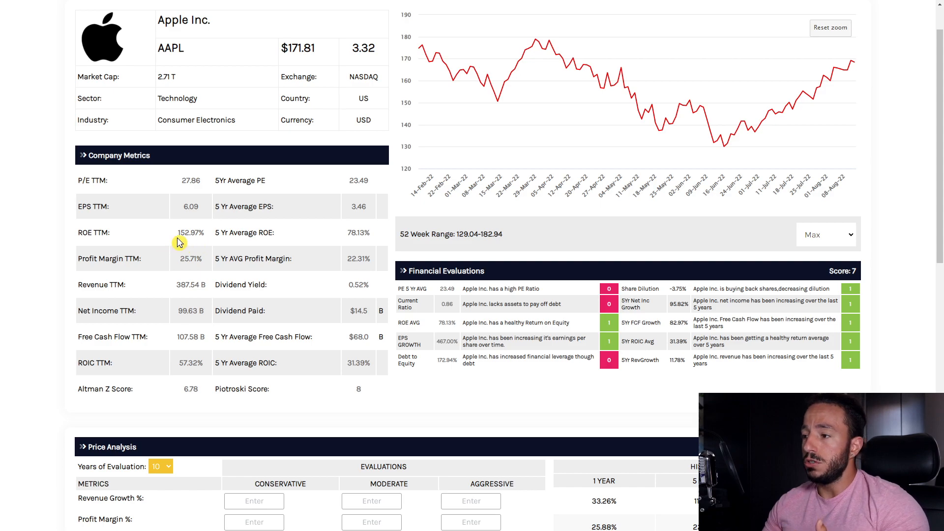
mouse_move(372, 245)
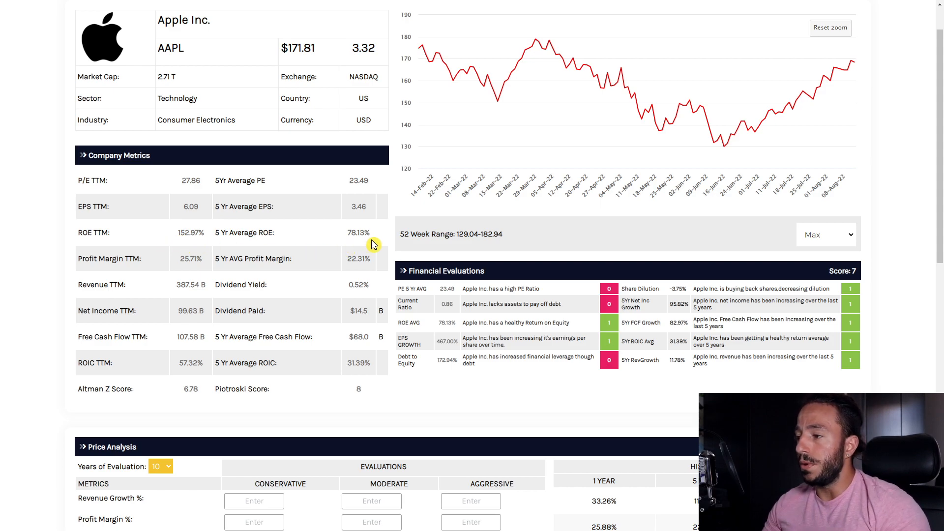
mouse_move(160, 272)
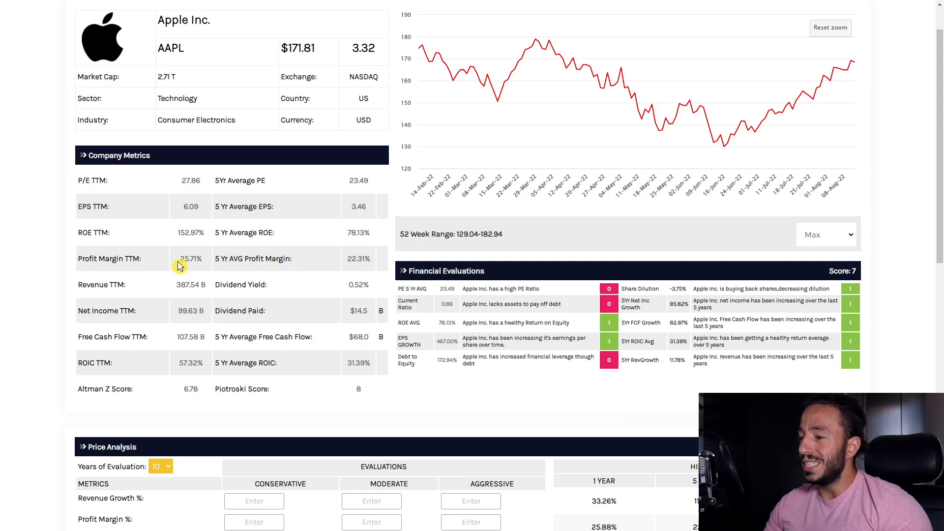
double_click(355, 258)
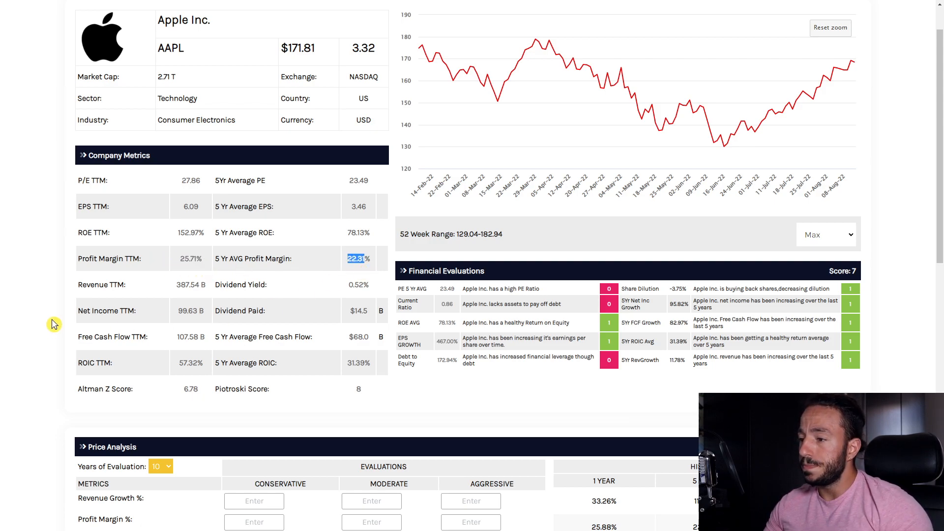
mouse_move(189, 310)
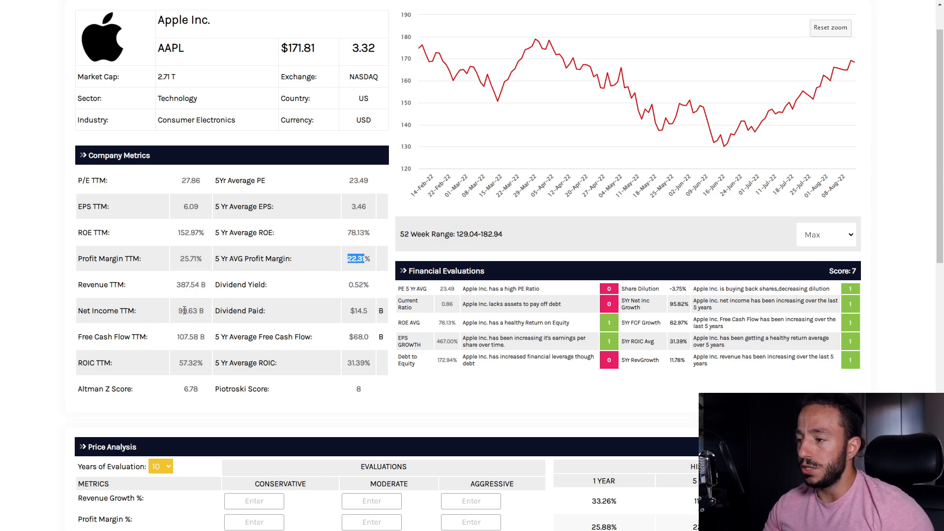
mouse_move(226, 301)
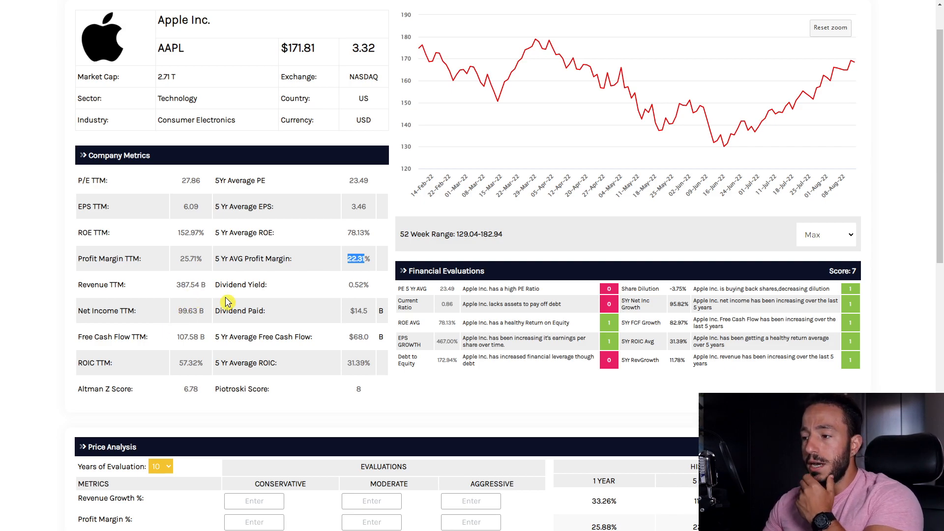
mouse_move(188, 351)
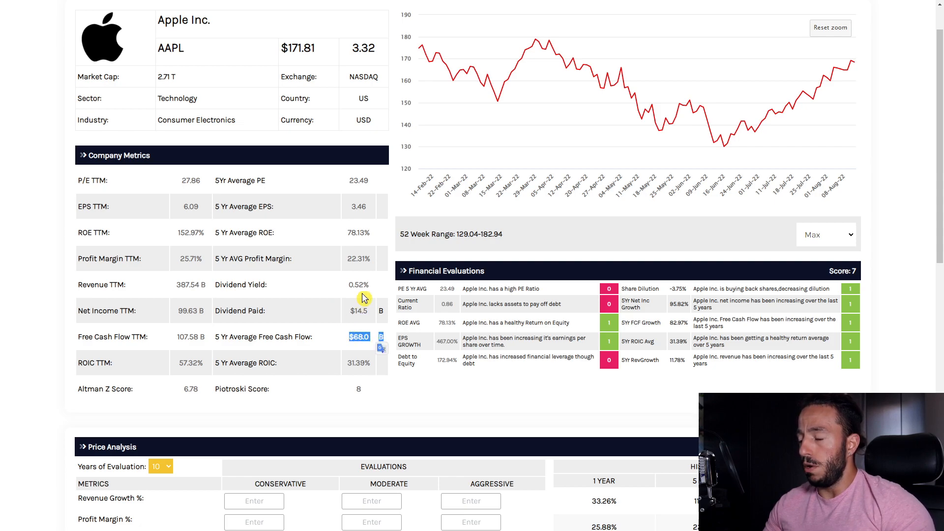
mouse_move(364, 298)
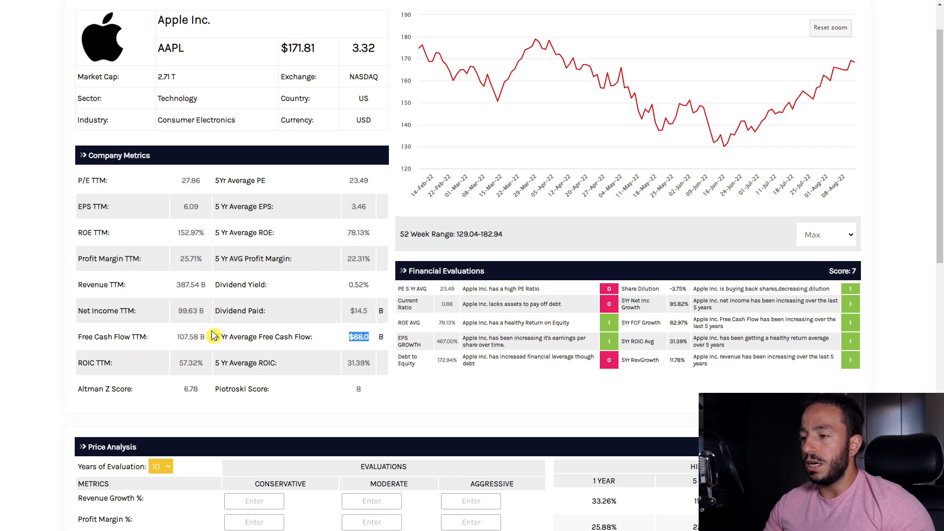
mouse_move(174, 335)
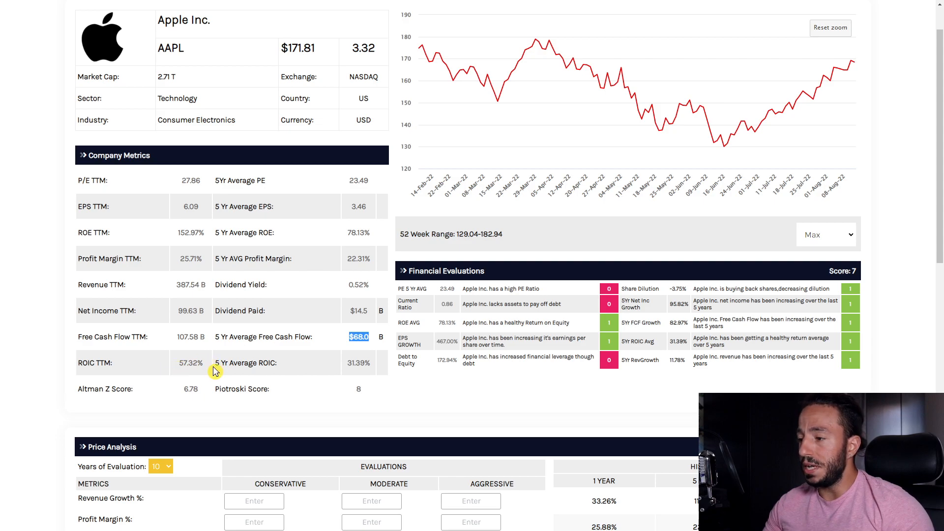
mouse_move(148, 407)
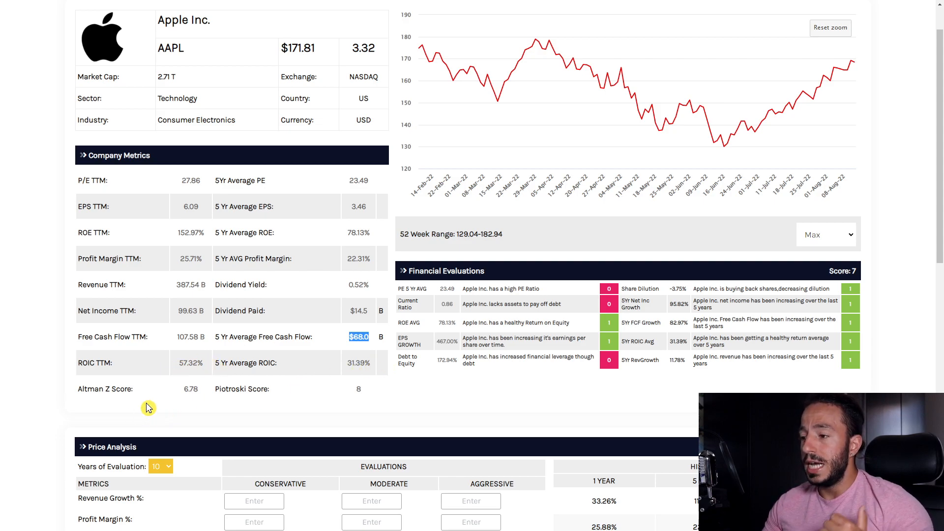
double_click(190, 389)
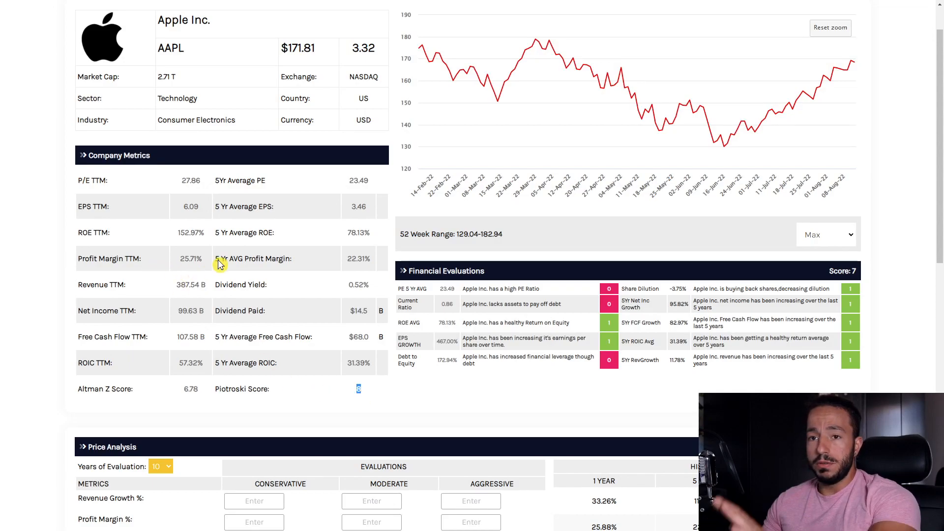
mouse_move(229, 256)
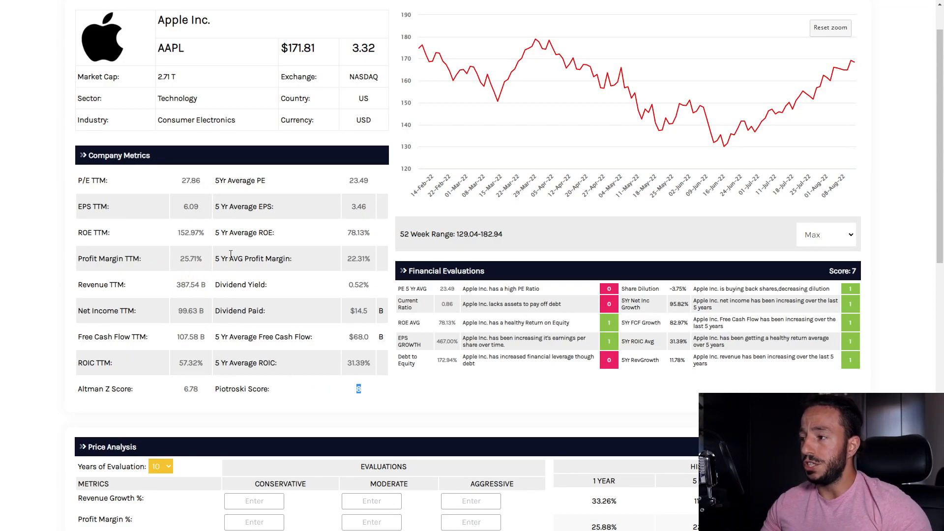
mouse_move(493, 304)
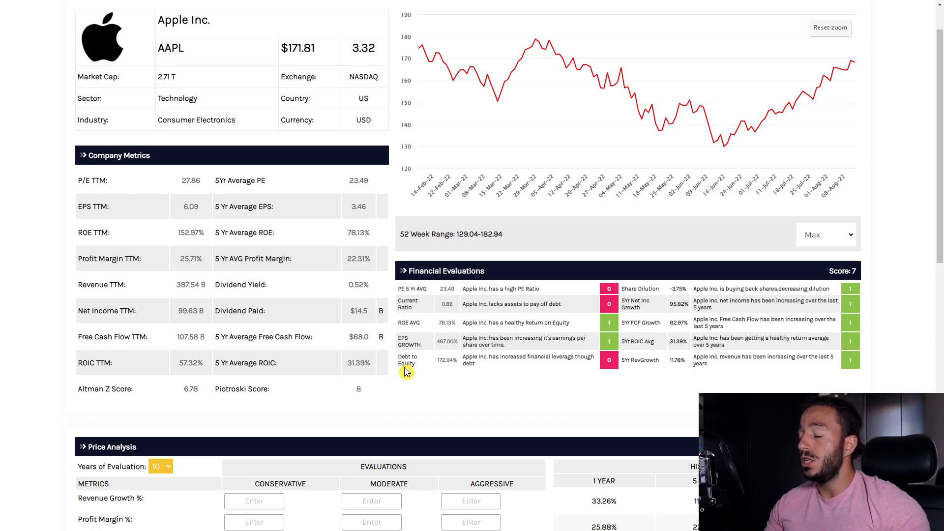
mouse_move(450, 359)
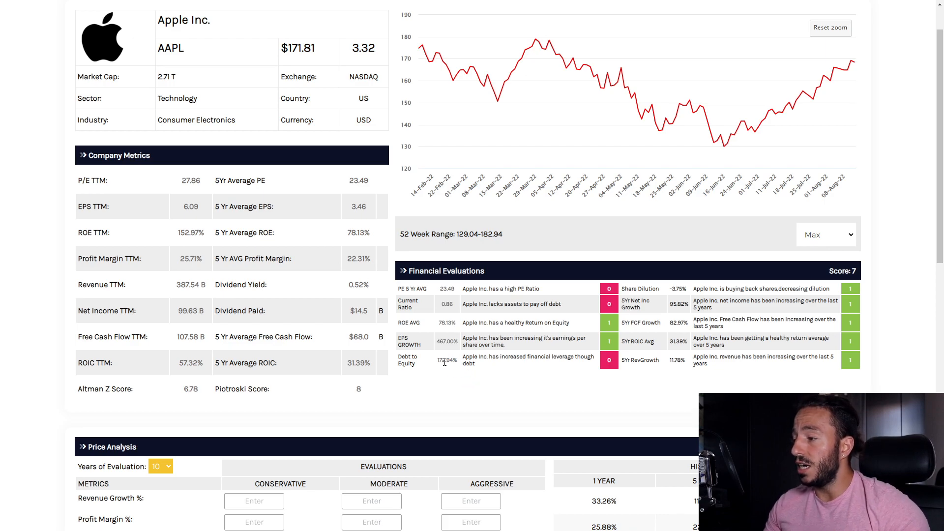
mouse_move(478, 356)
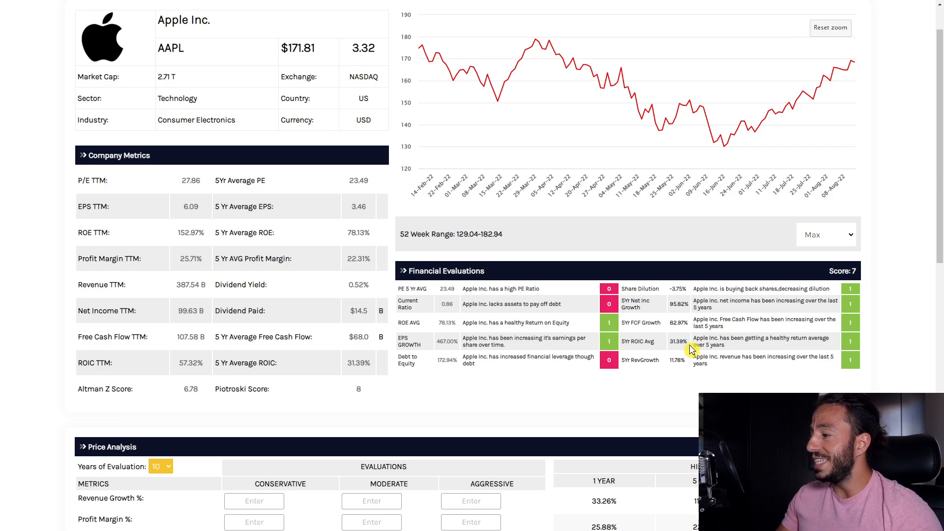
mouse_move(684, 354)
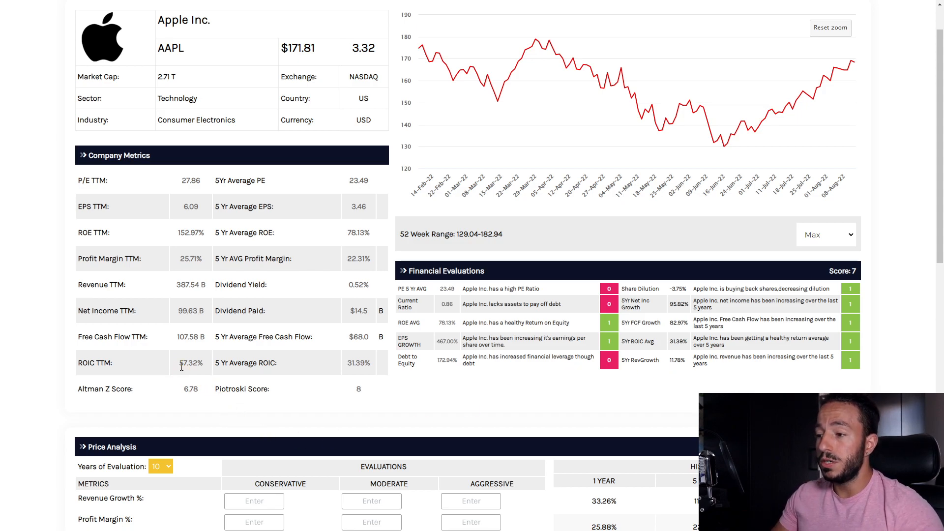
double_click(190, 363)
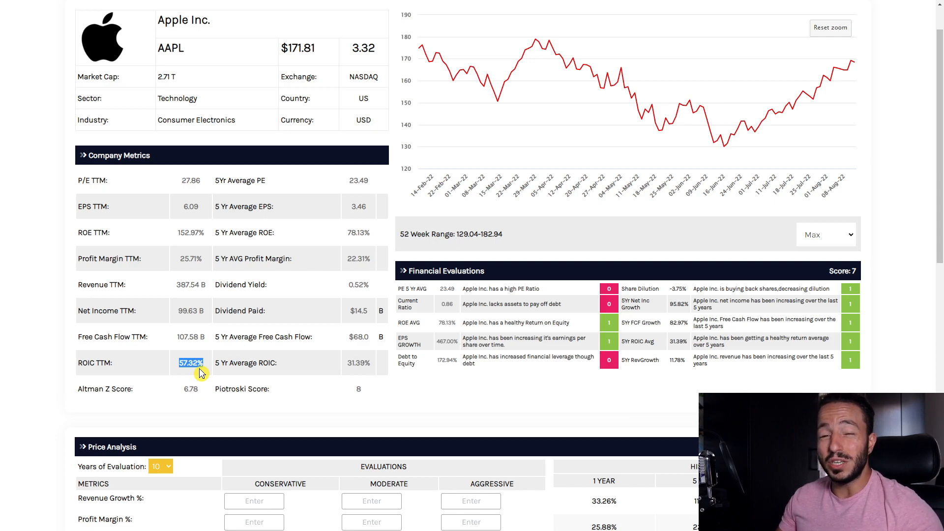
mouse_move(668, 370)
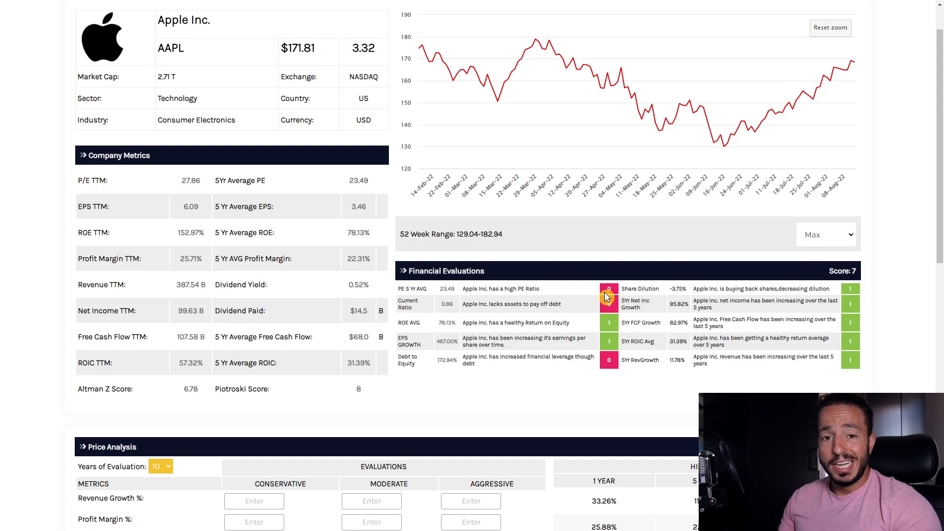
mouse_move(602, 304)
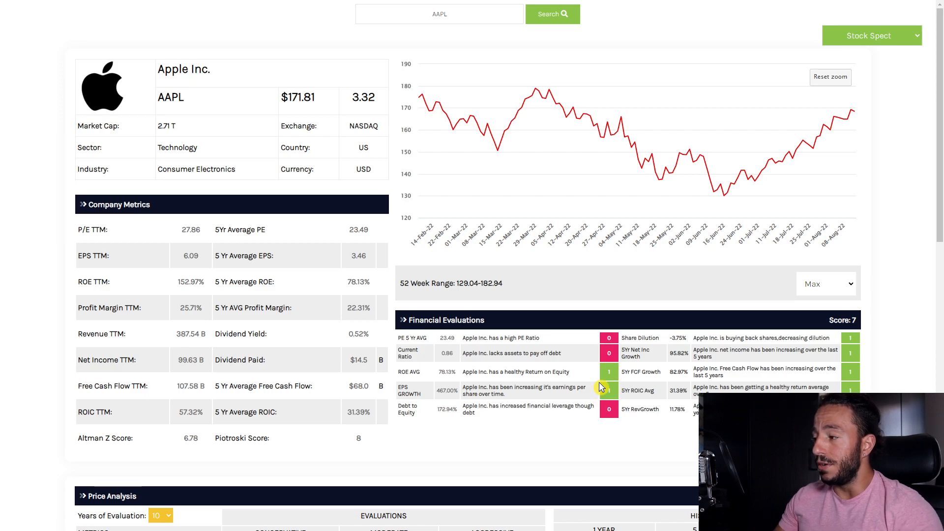
Step: Scroll down to the Price Analysis section with the valuation input fields
scroll("down", 3)
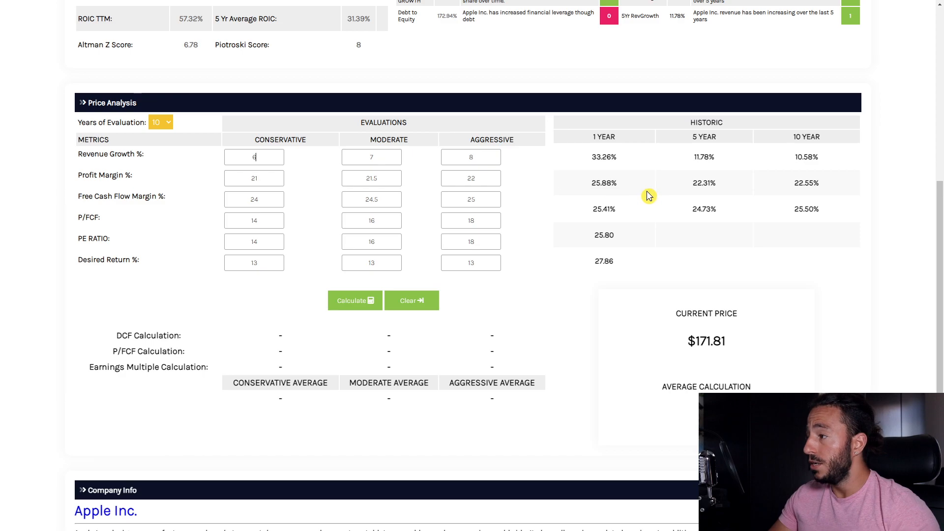
mouse_move(504, 167)
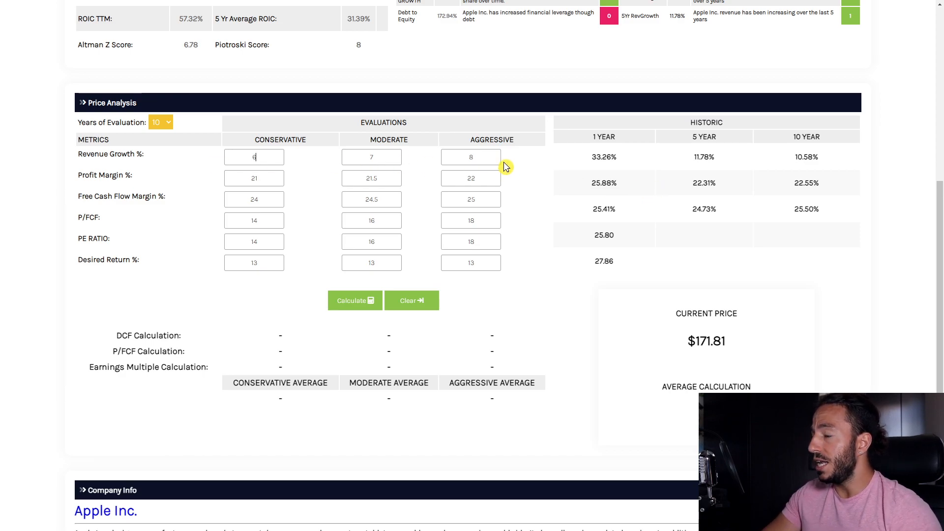
mouse_move(549, 228)
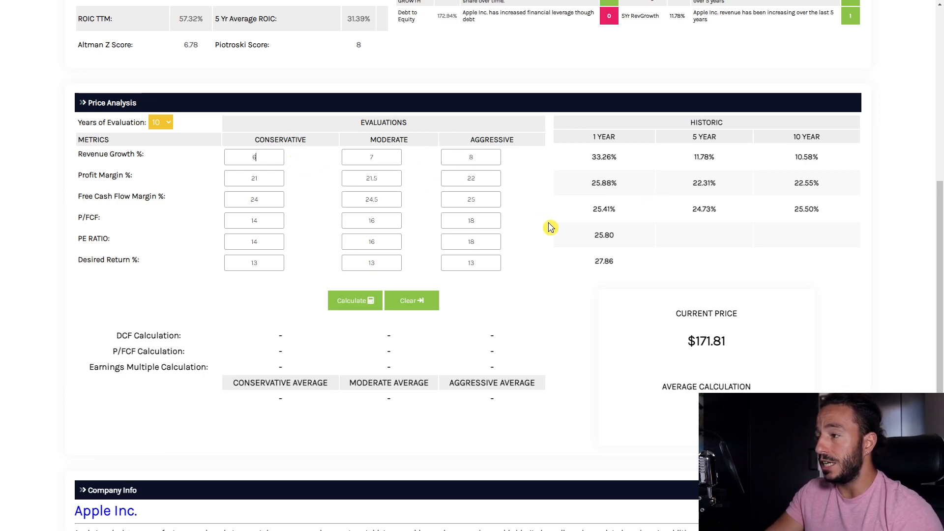
scroll("up", 3)
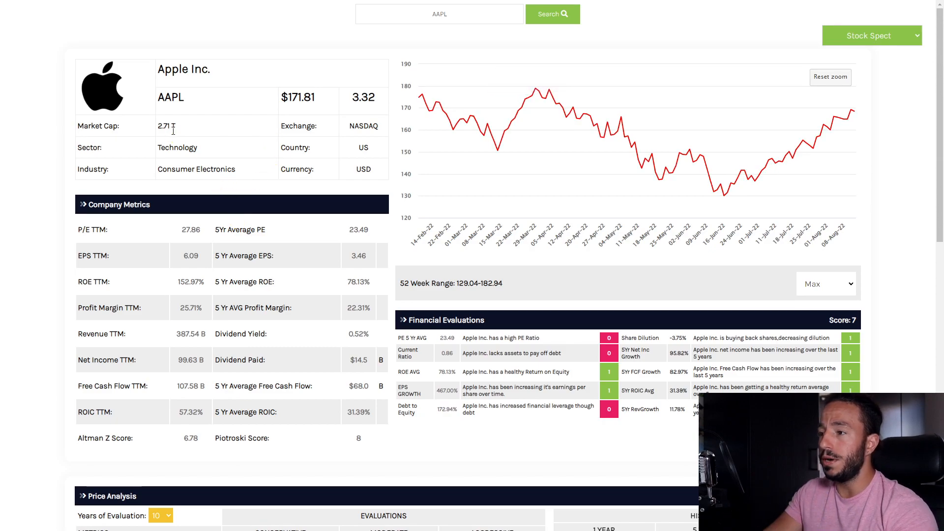
scroll("down", 3)
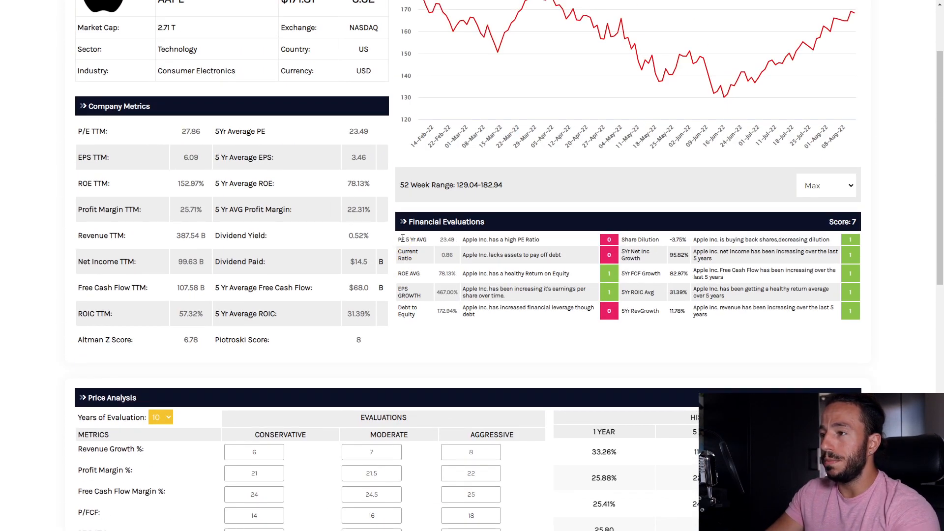
scroll("down", 3)
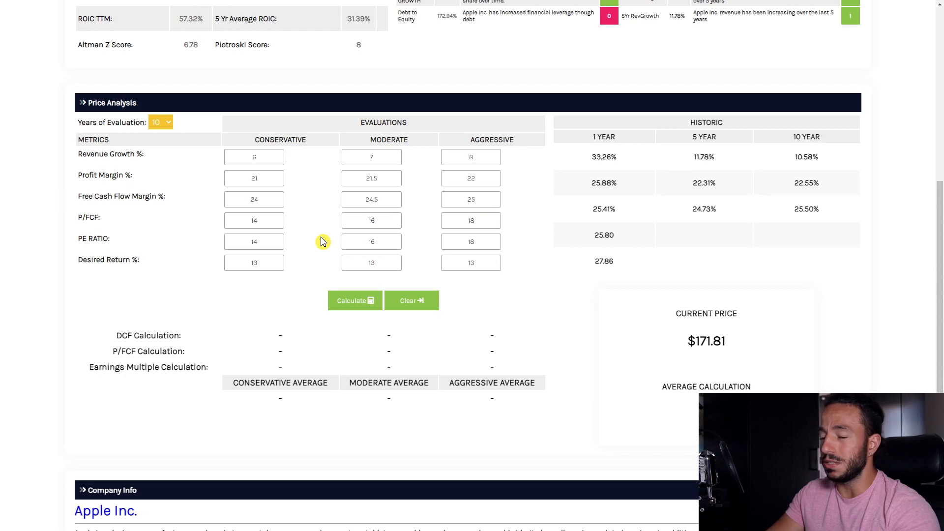
scroll("up", 3)
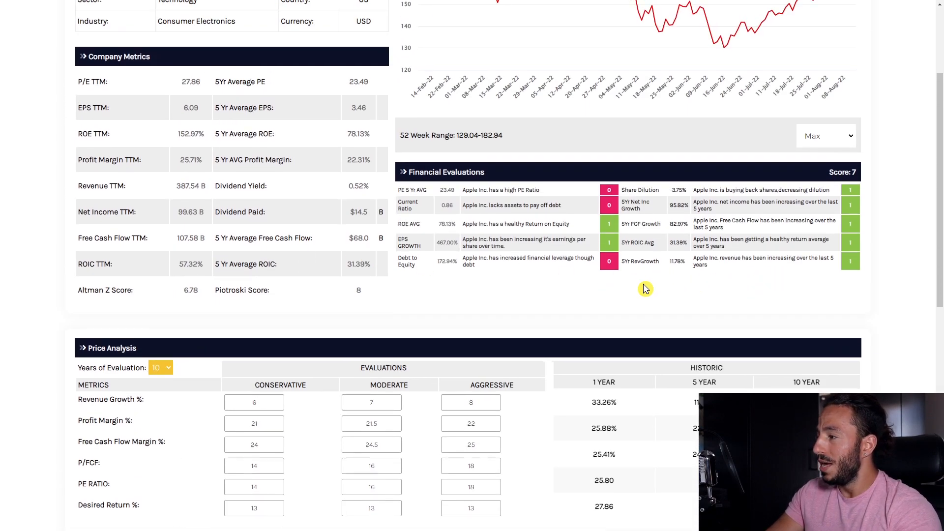
scroll("down", 3)
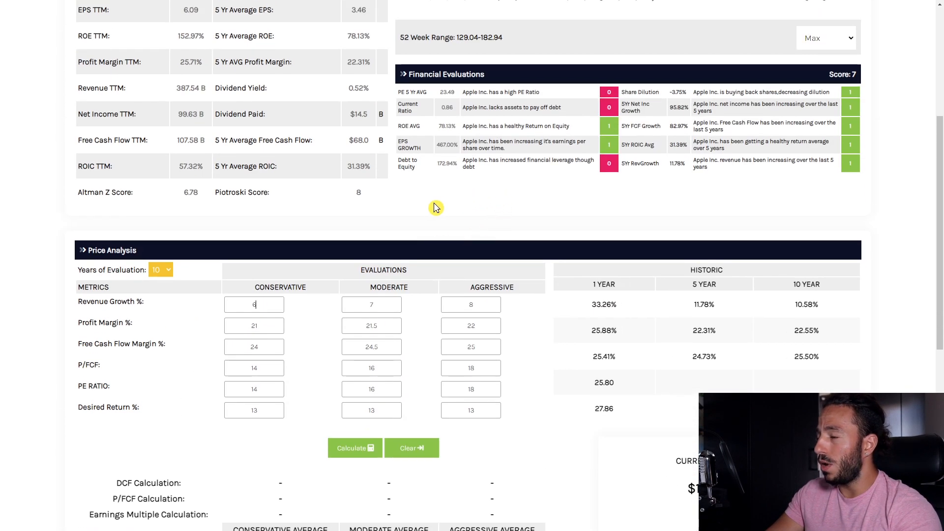
scroll("down", 3)
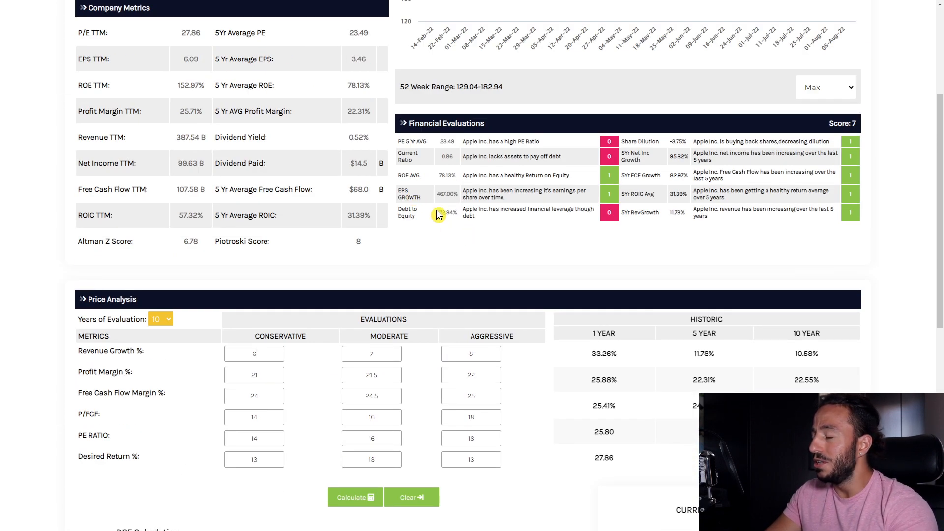
scroll("down", 3)
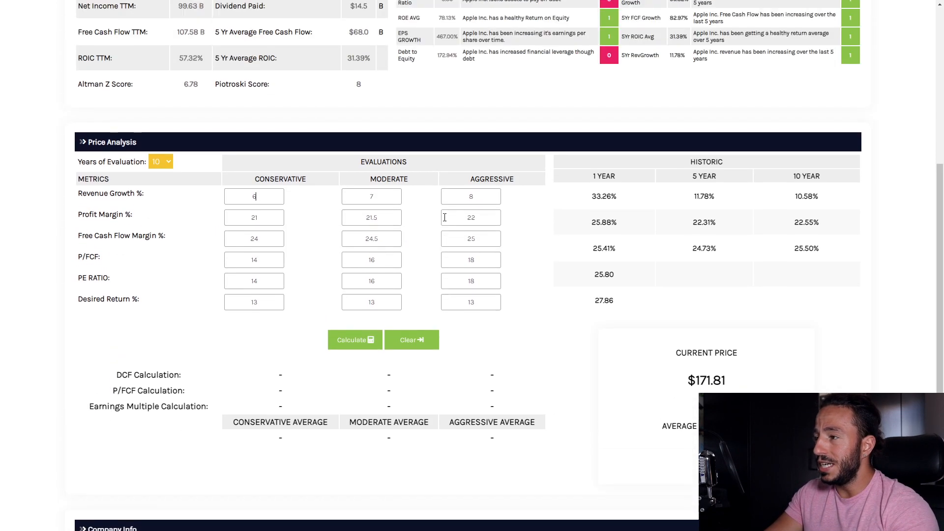
scroll("down", 3)
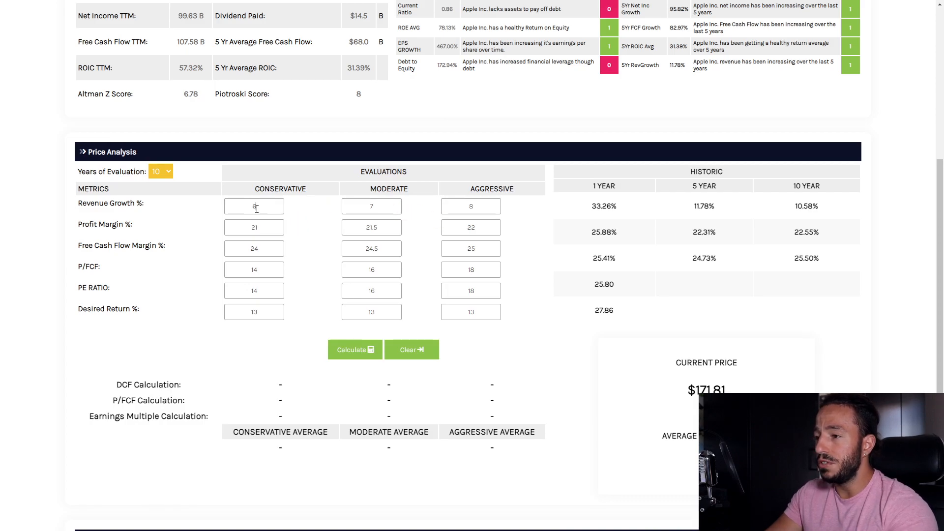
scroll("down", 3)
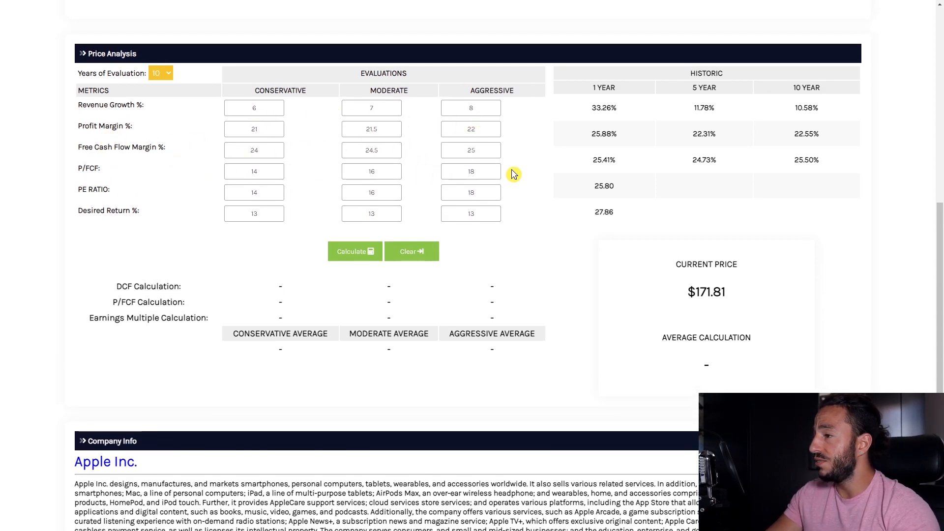
left_click(252, 107)
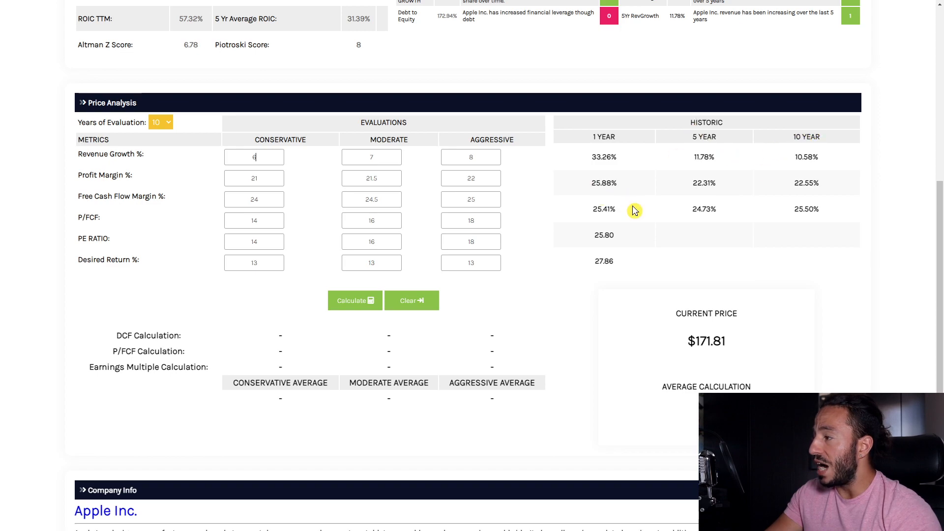
mouse_move(69, 221)
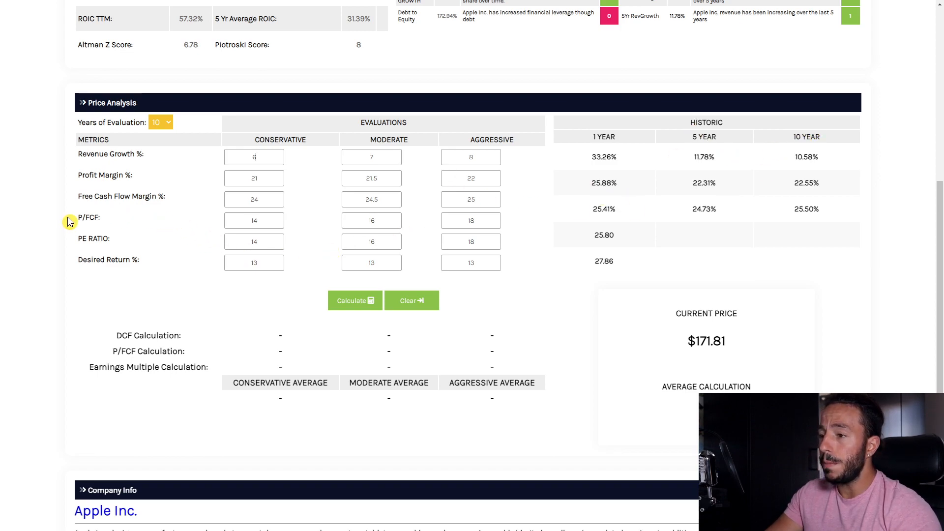
scroll("down", 3)
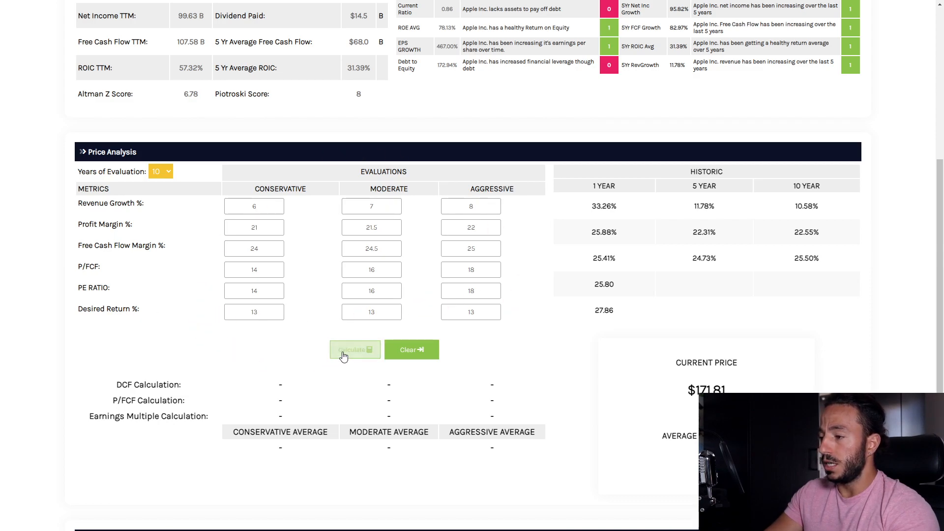
Step: Calculate DCF, P/FCF and earnings-multiple valuations, averaging 117.09, and review the results
left_click(355, 349)
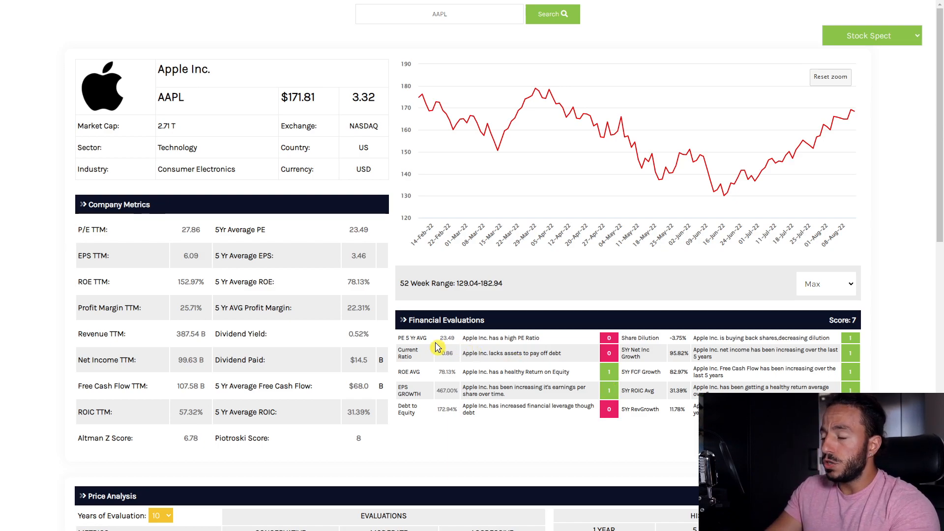
mouse_move(279, 95)
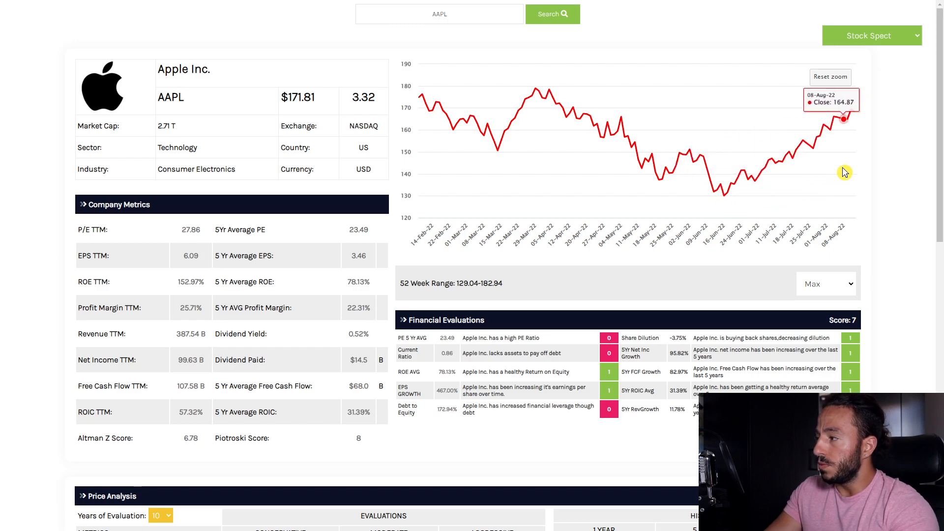
left_click(830, 77)
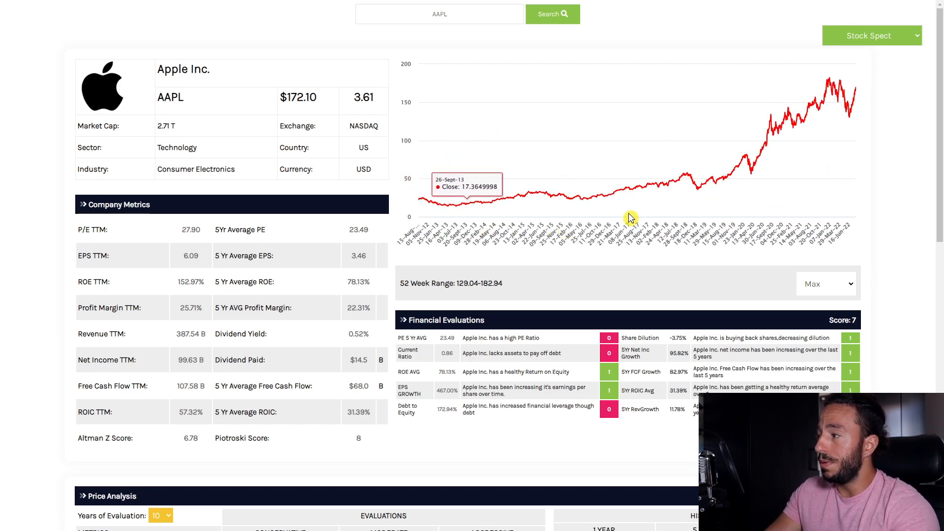
scroll("down", 3)
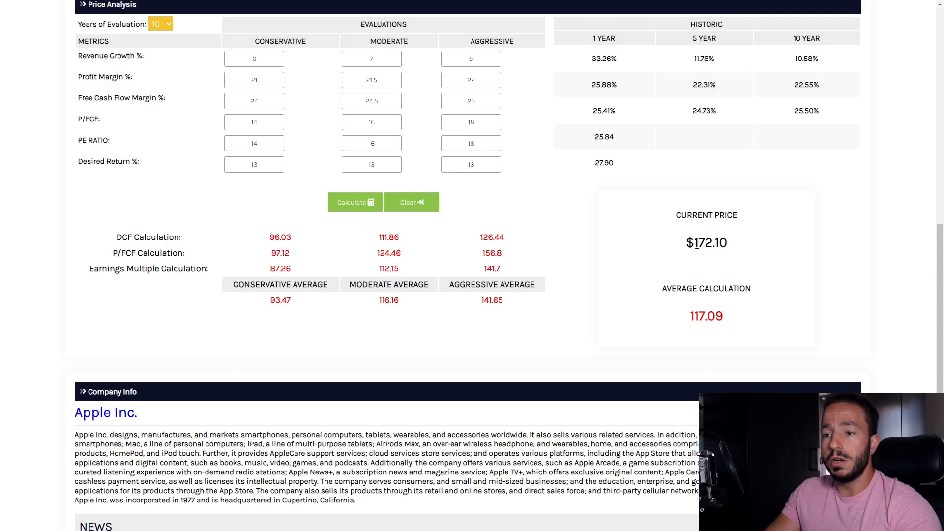
double_click(710, 243)
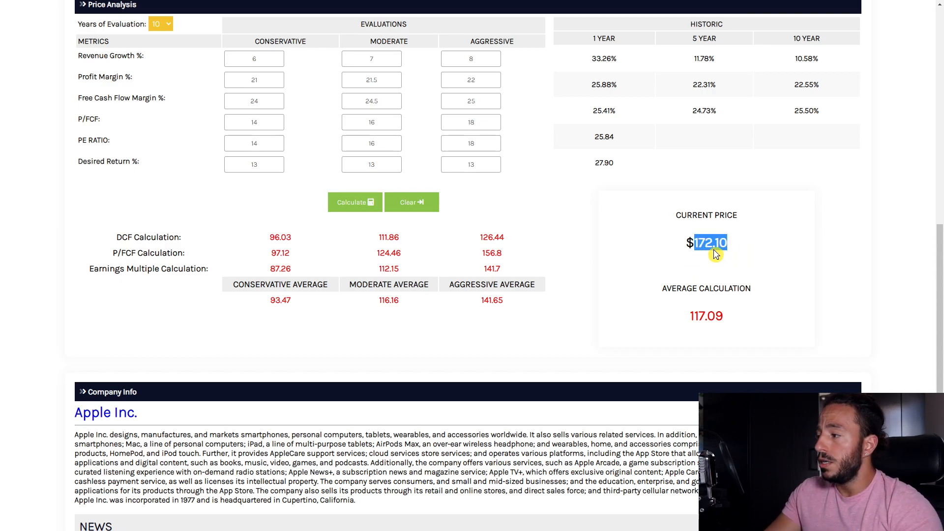
scroll("up", 3)
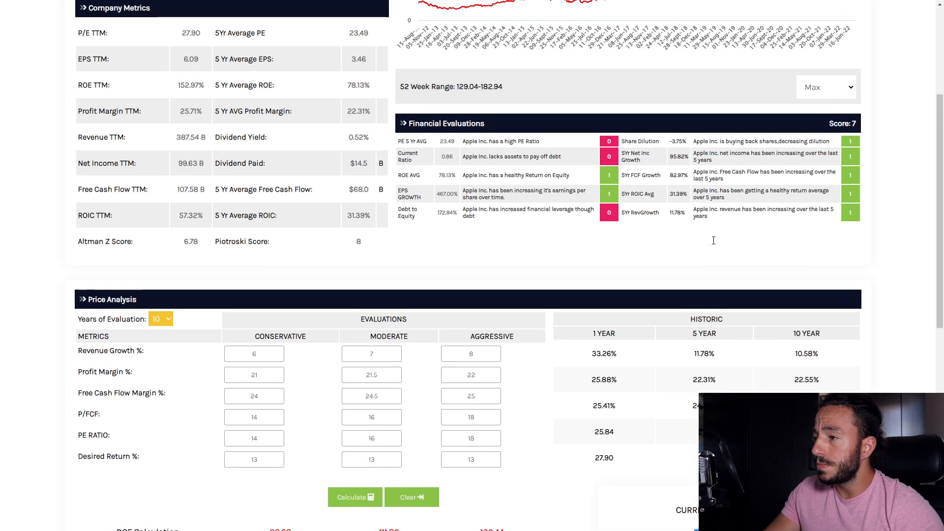
left_click(355, 496)
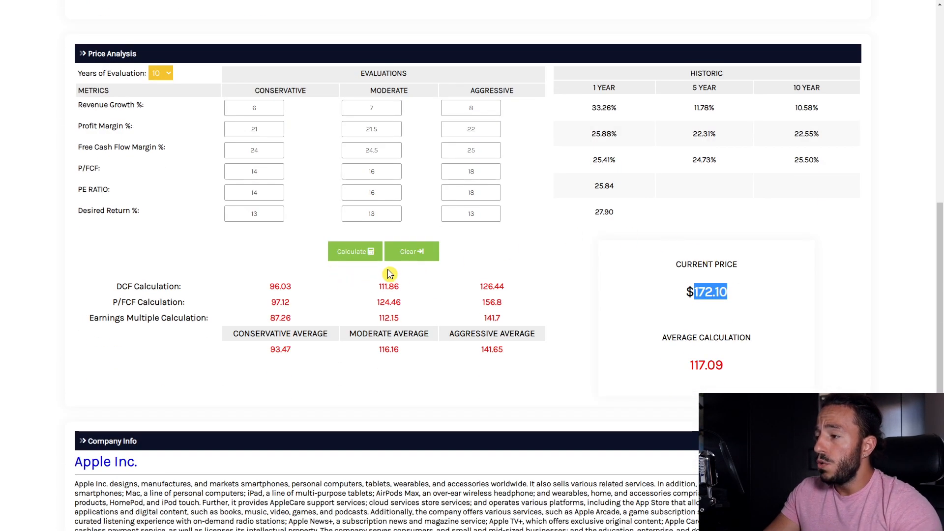
scroll("down", 3)
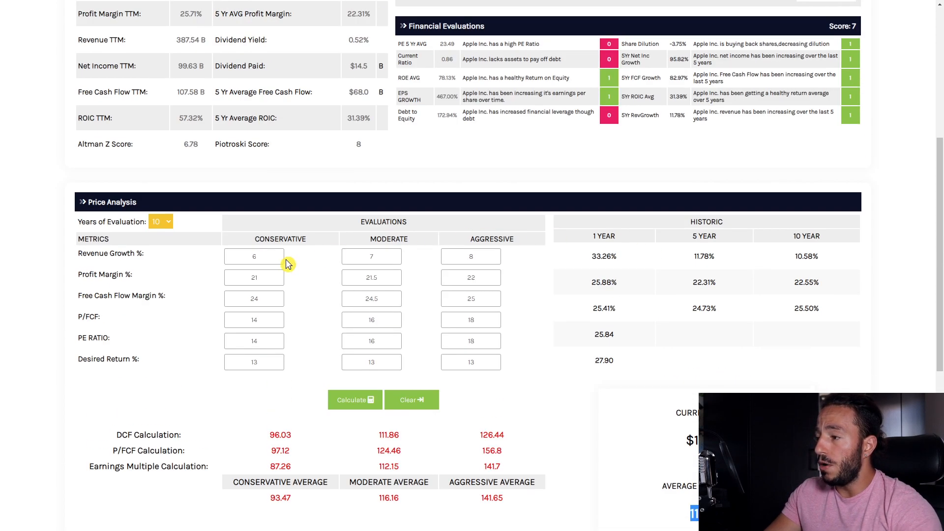
scroll("down", 3)
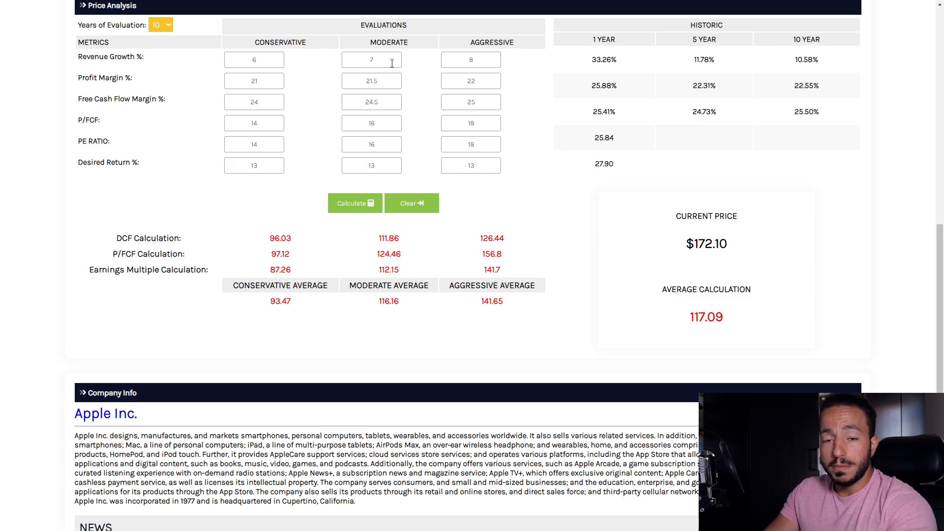
mouse_move(324, 76)
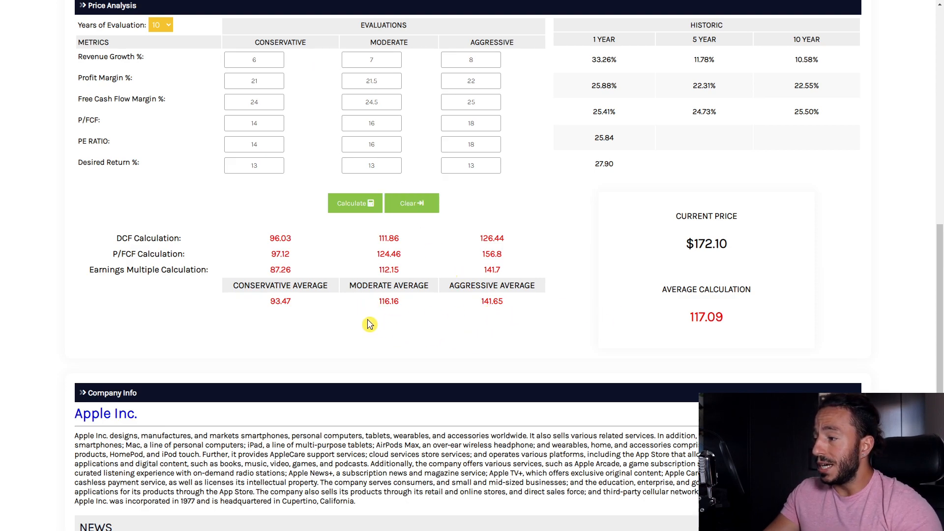
double_click(388, 301)
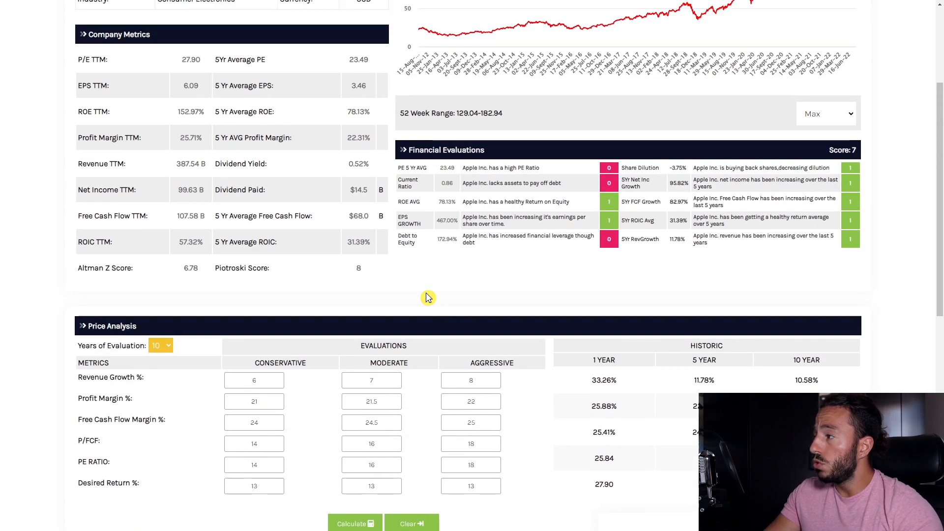
left_click(354, 523)
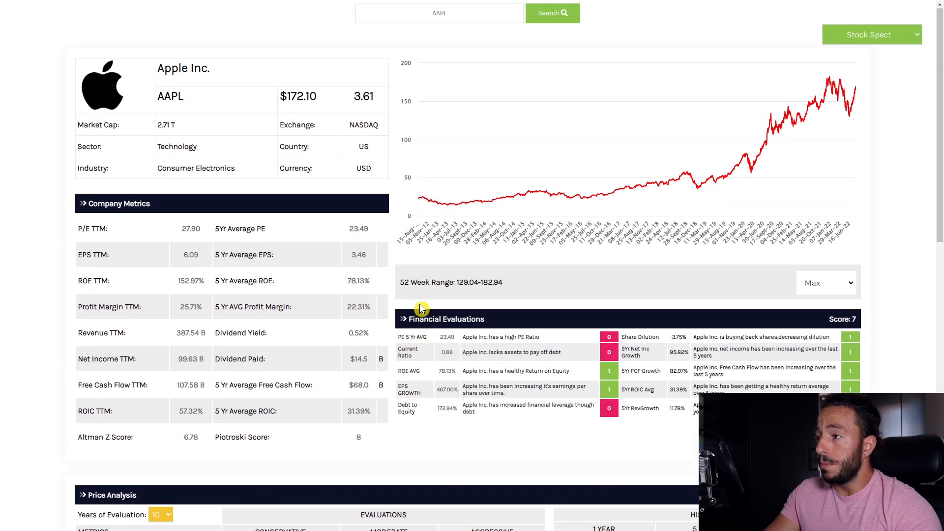
scroll("down", 3)
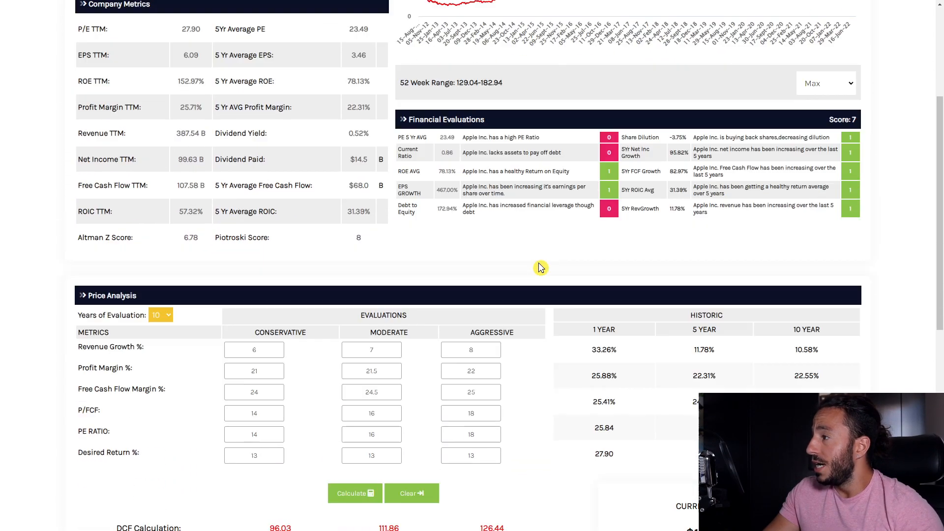
Step: Set revenue growth to 8, 9 and 10% and recalculate, lifting the average to 141.47
scroll("down", 3)
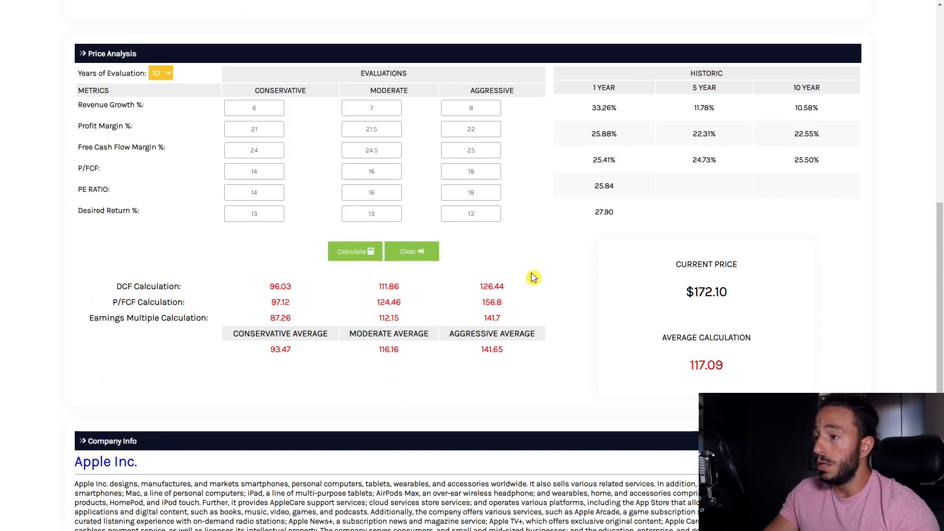
left_click(254, 107)
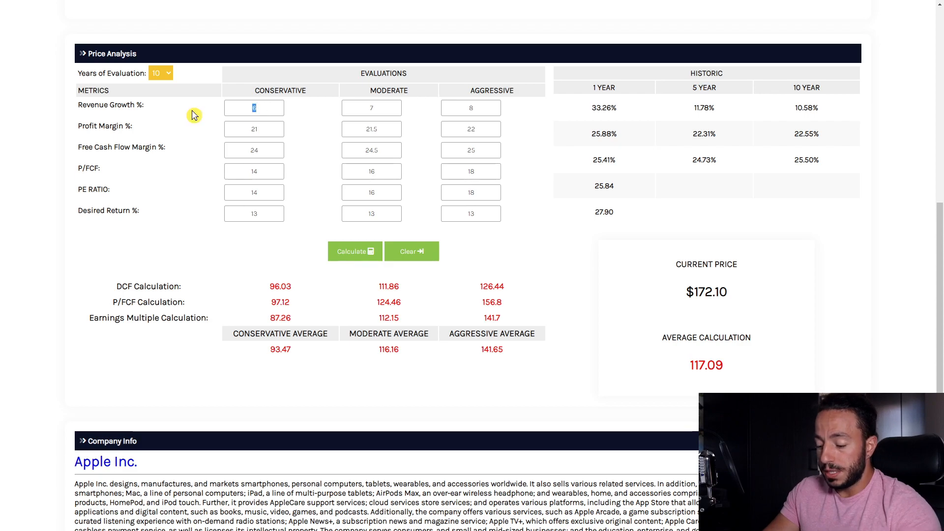
left_click(370, 107)
type("1")
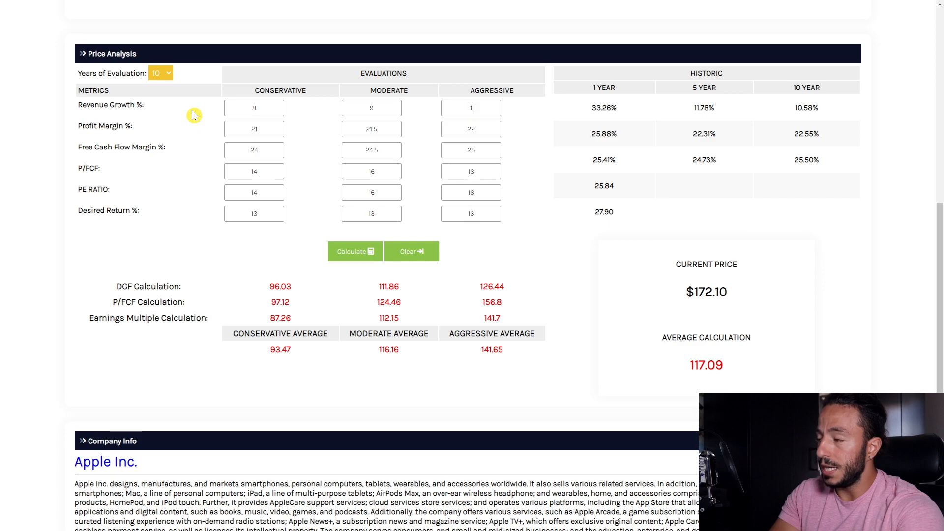
type("0")
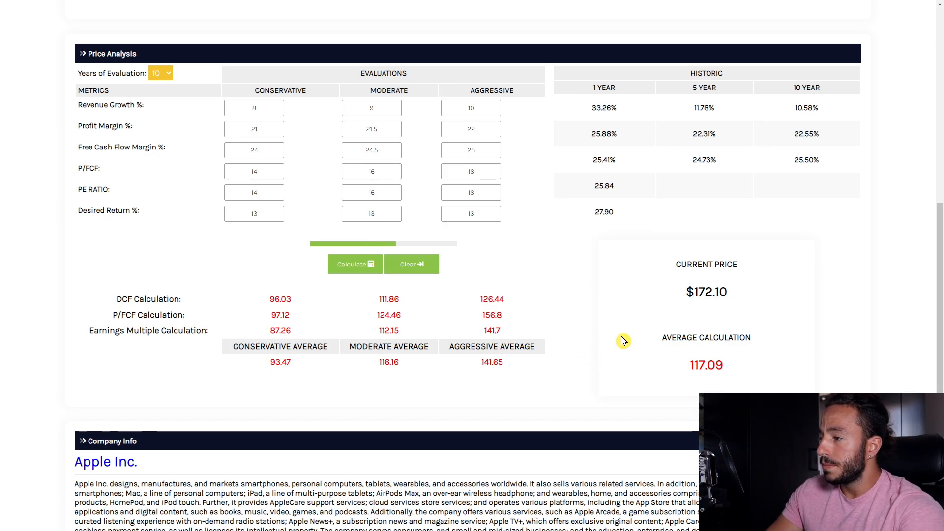
left_click(355, 263)
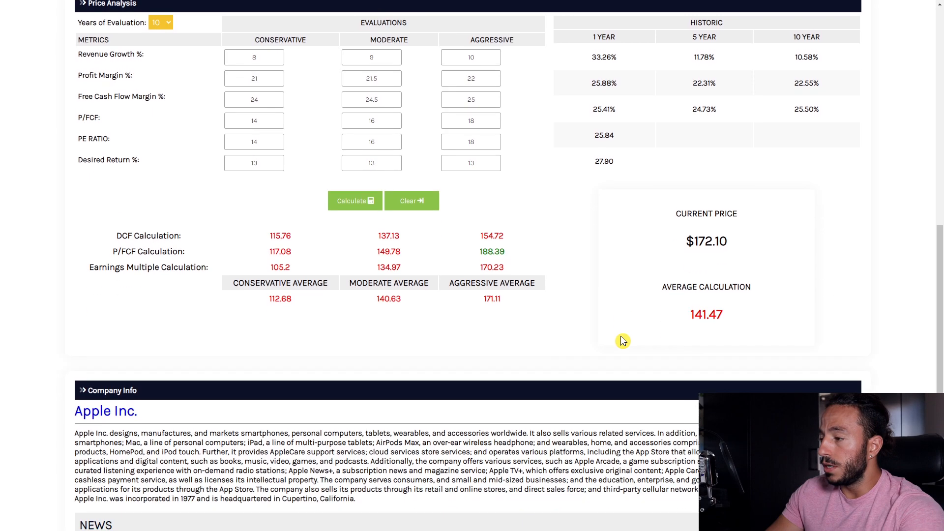
scroll("down", 3)
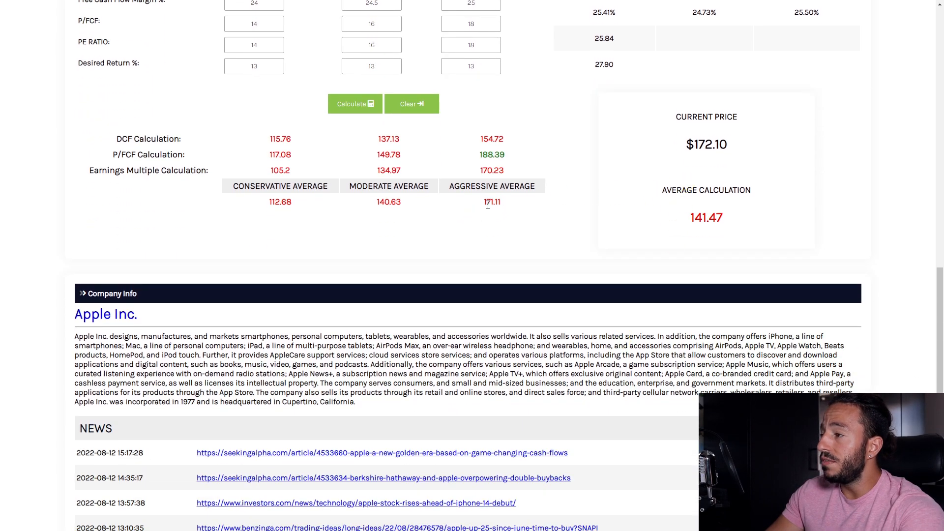
double_click(492, 202)
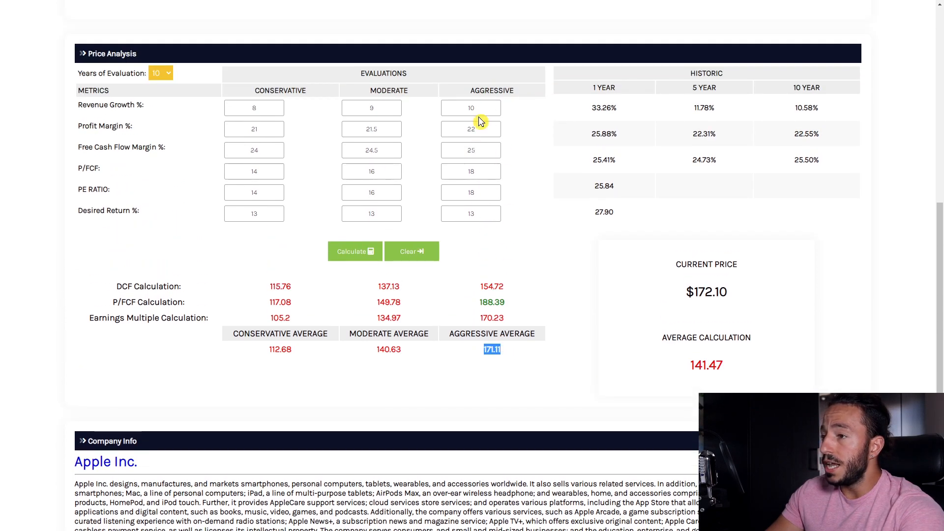
scroll("down", 3)
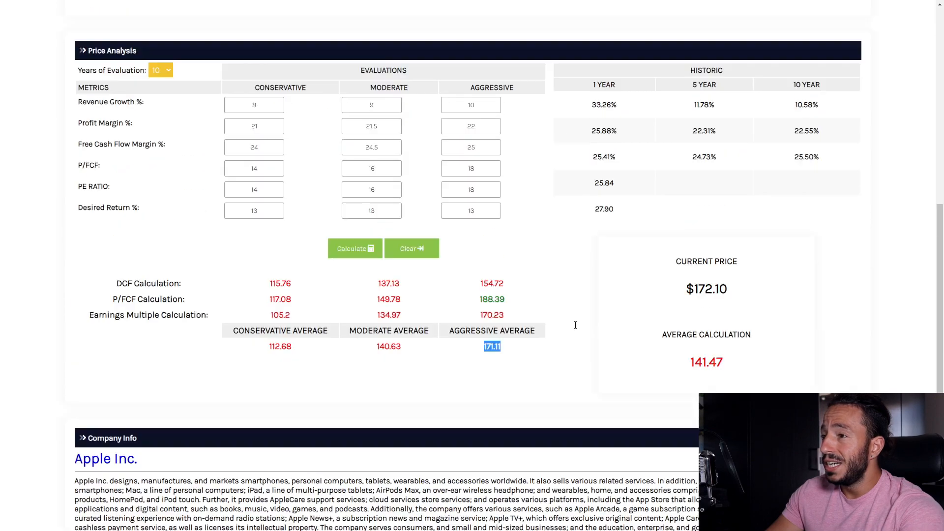
scroll("up", 3)
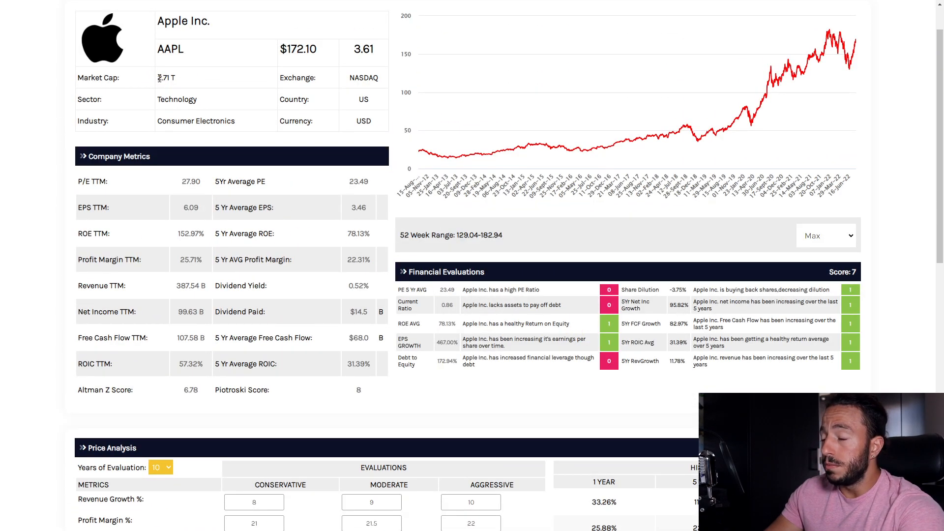
scroll("down", 3)
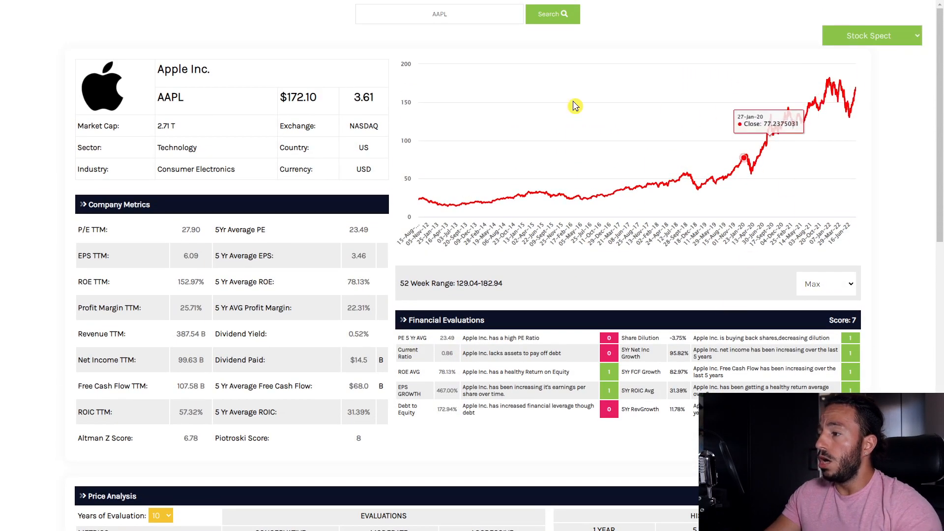
scroll("down", 3)
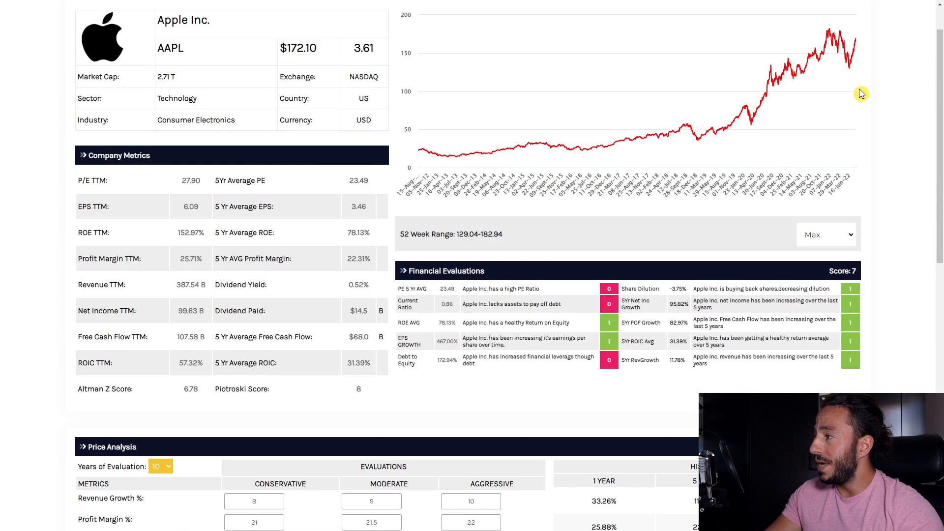
scroll("down", 3)
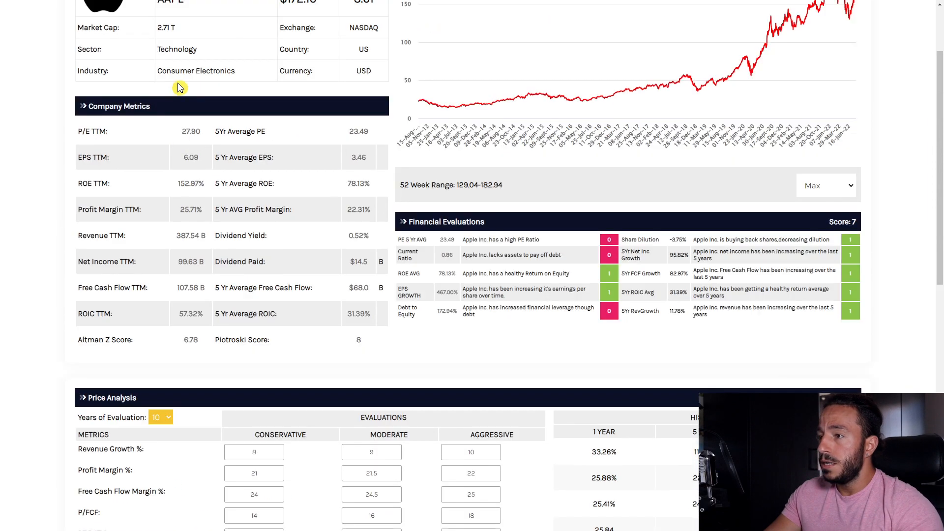
scroll("down", 3)
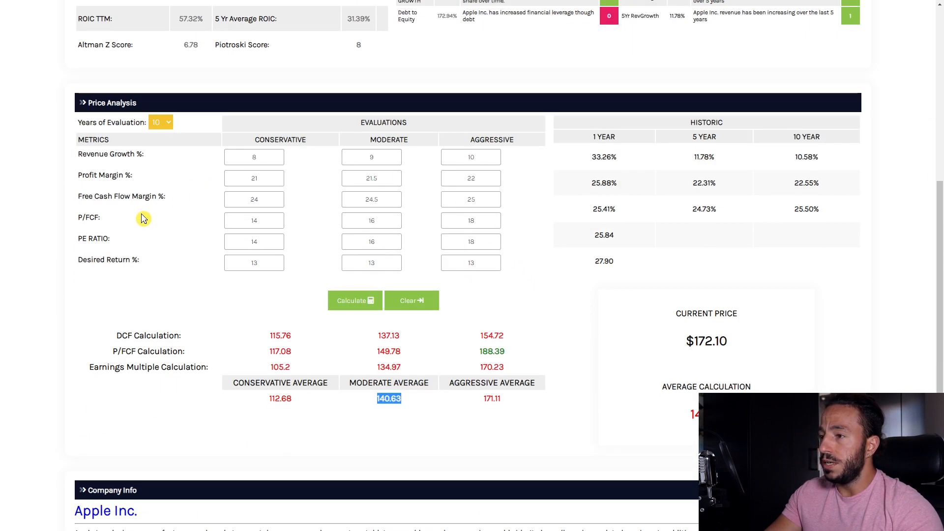
scroll("down", 3)
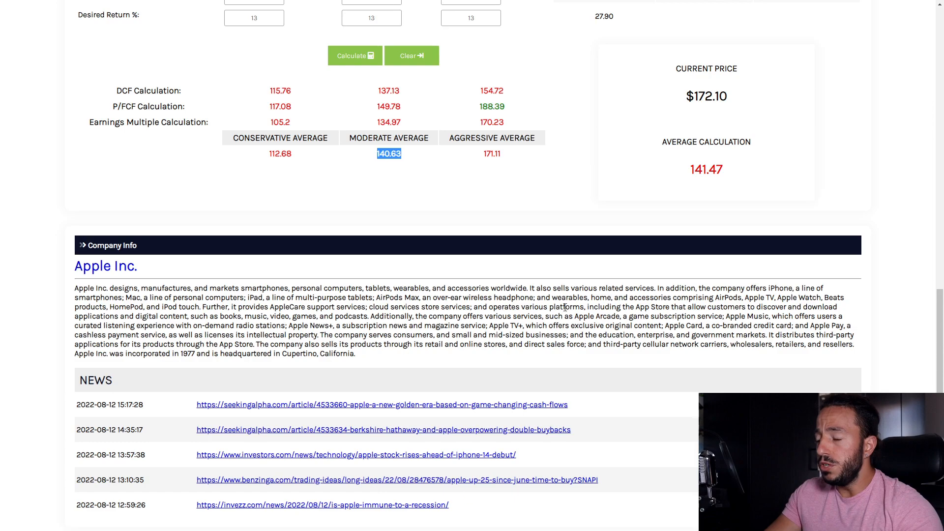
mouse_move(687, 406)
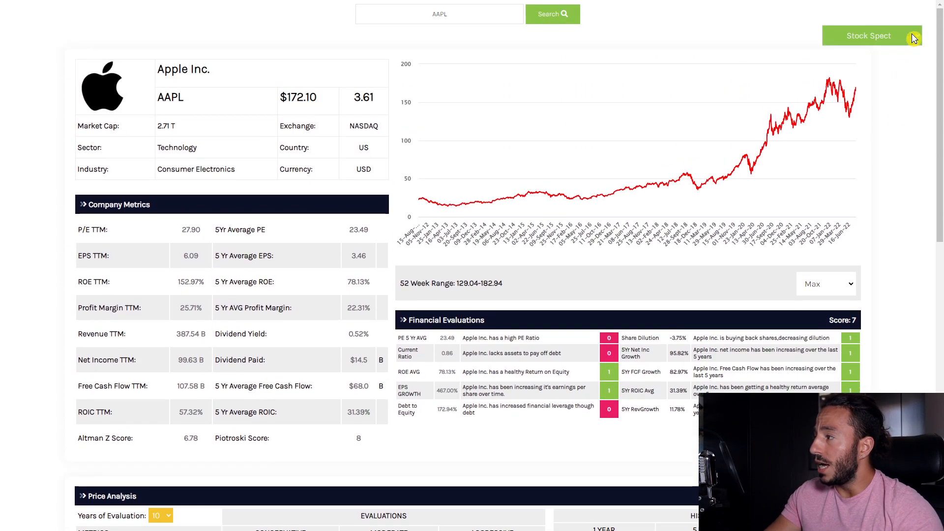
Step: Step through Apple's income statement, cash flow statement, balance sheet, then the charts view
left_click(869, 34)
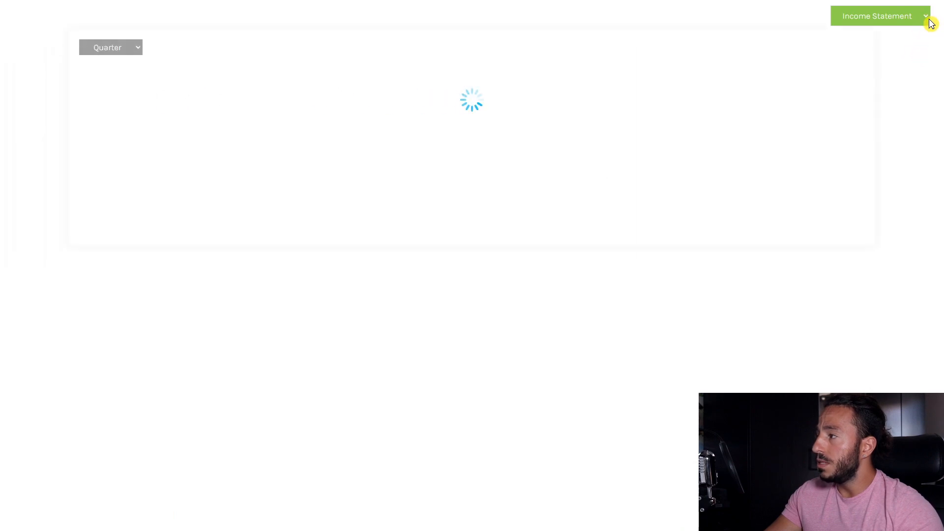
left_click(879, 16)
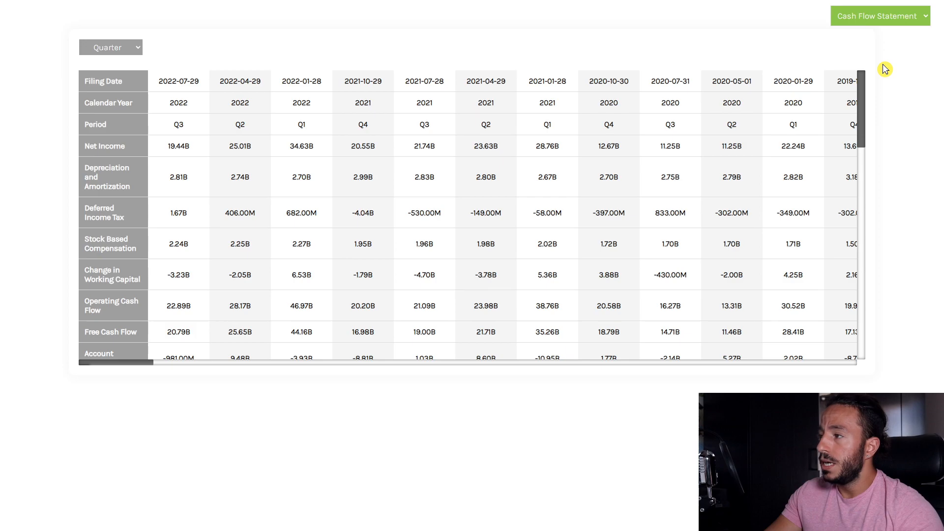
left_click(880, 15)
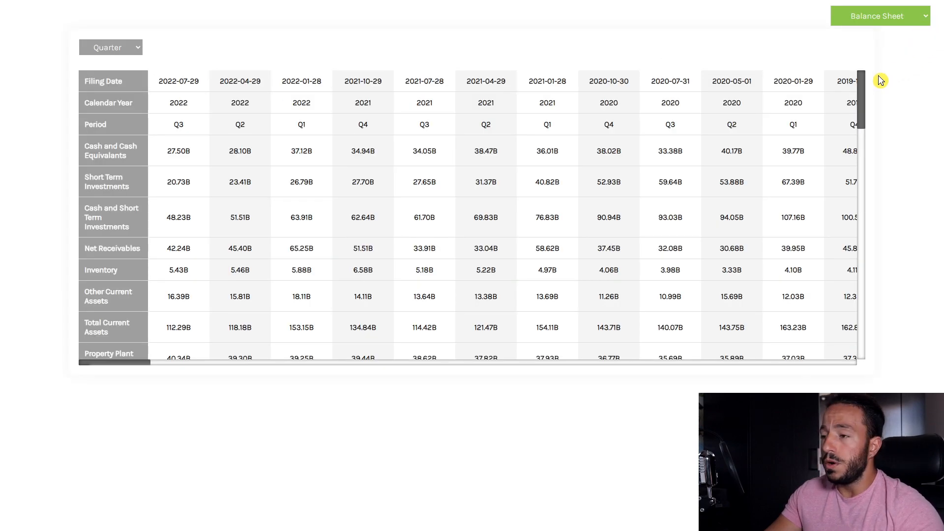
mouse_move(870, 89)
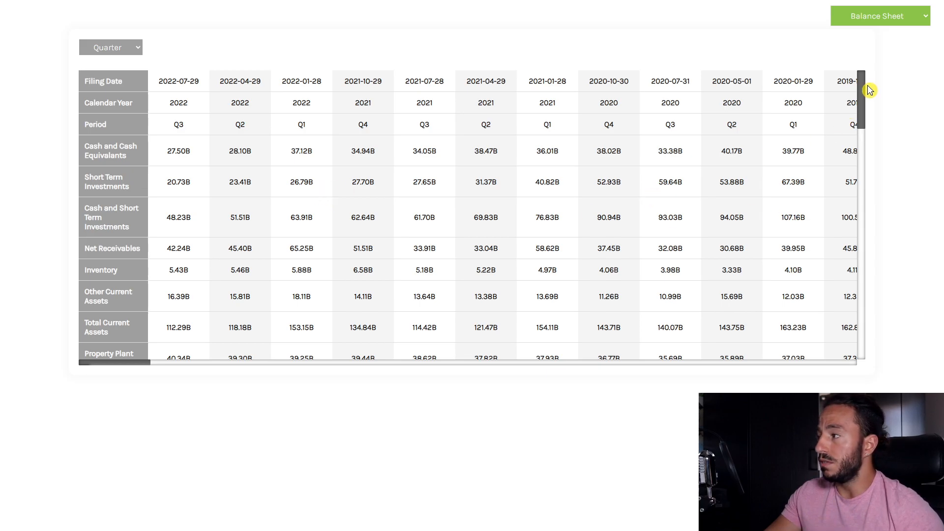
left_click(880, 16)
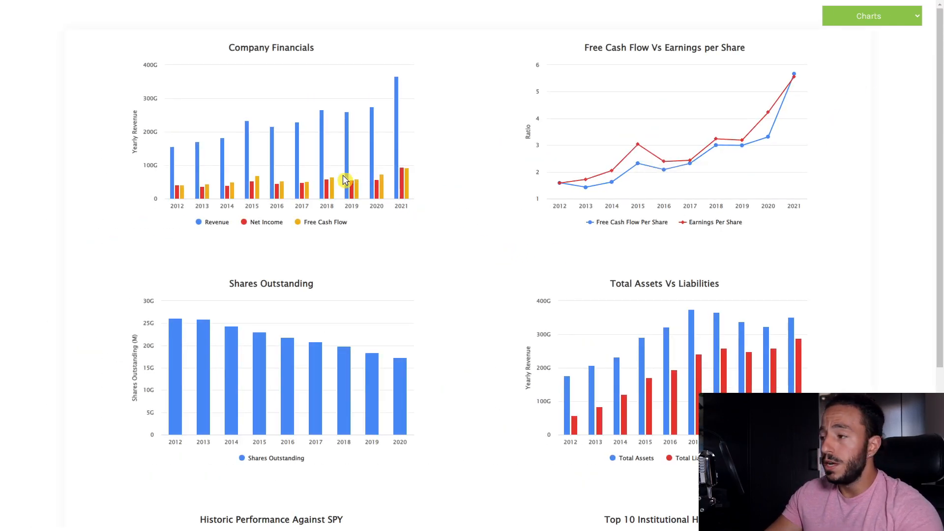
mouse_move(596, 209)
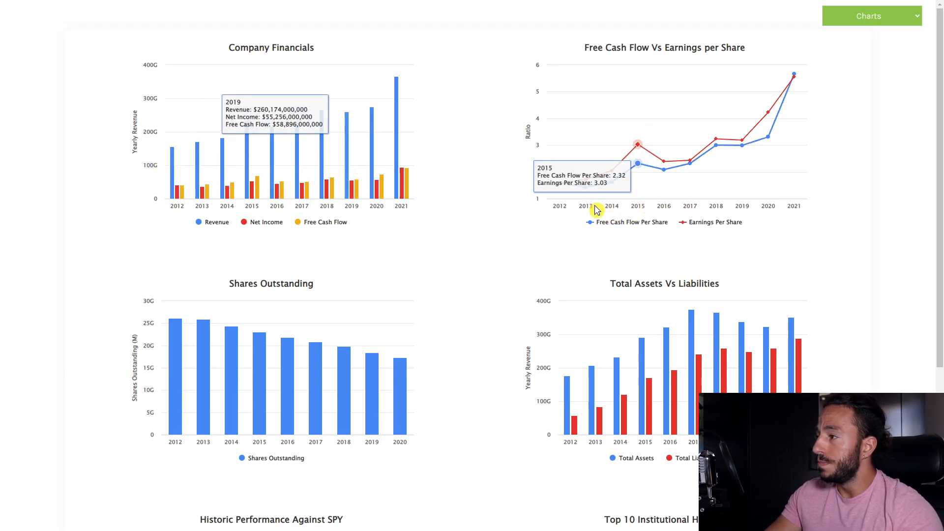
Step: Scroll through Apple's financial charts, then return to the Stock Spect overview
scroll("down", 3)
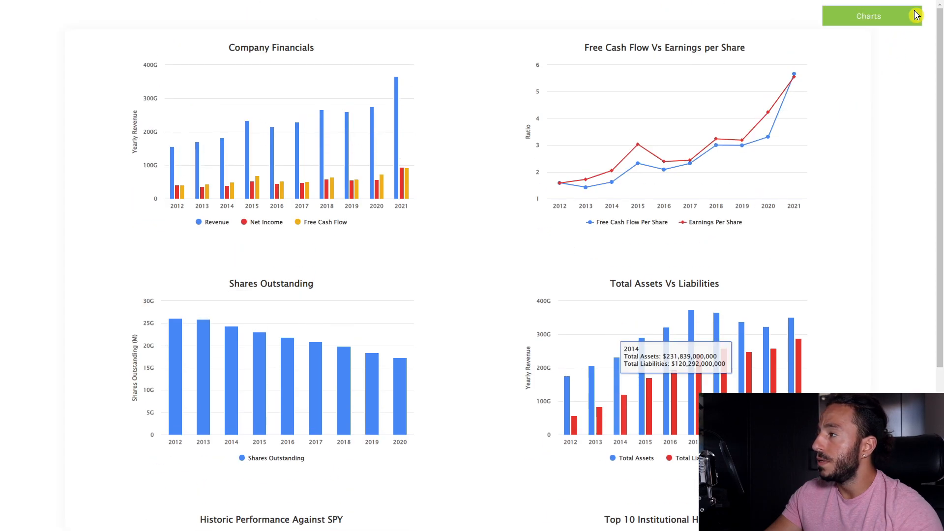
left_click(869, 16)
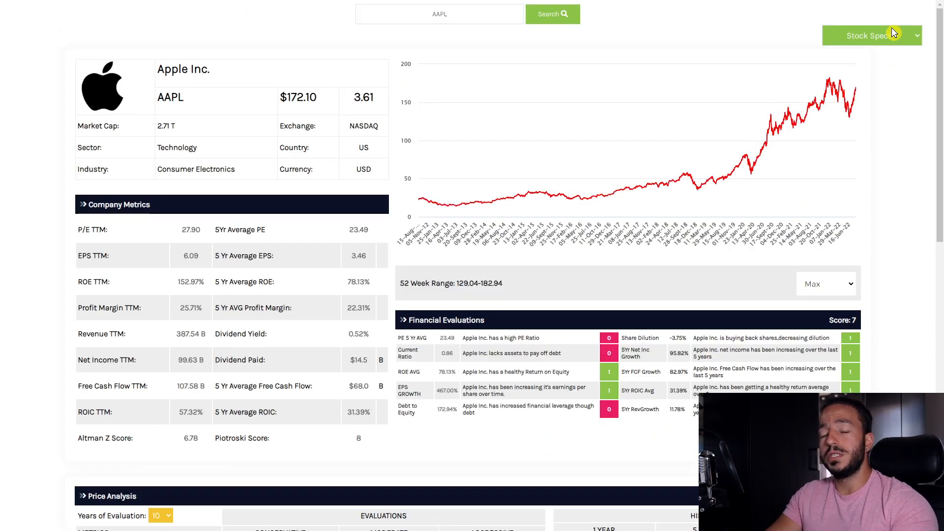